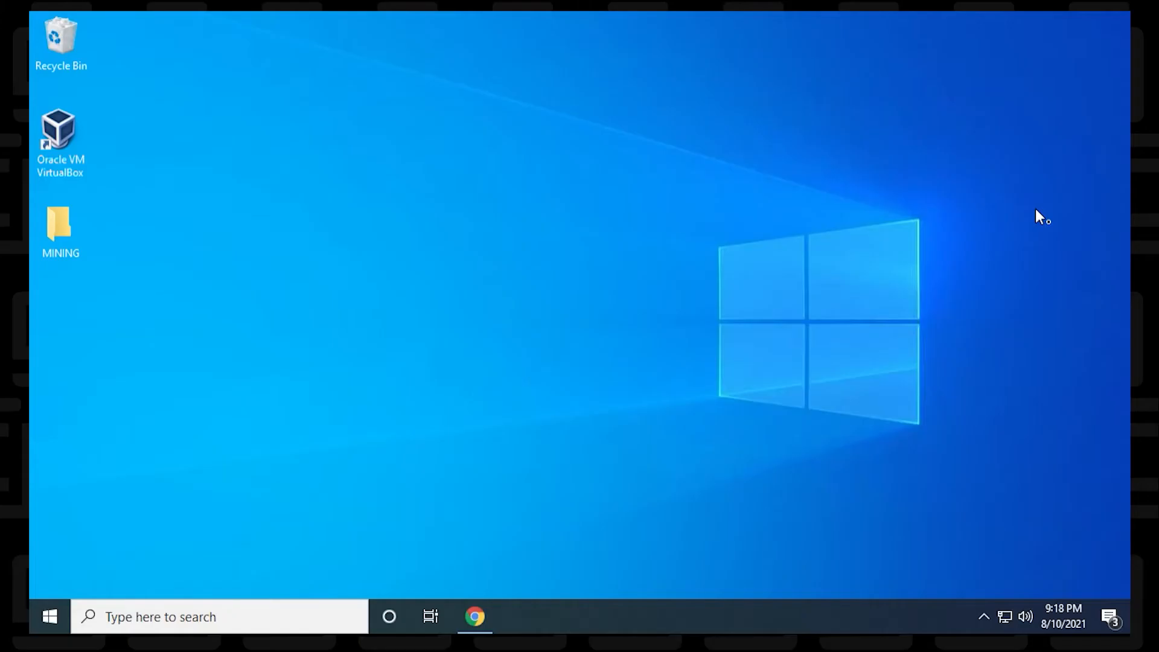
mouse_move(474, 617)
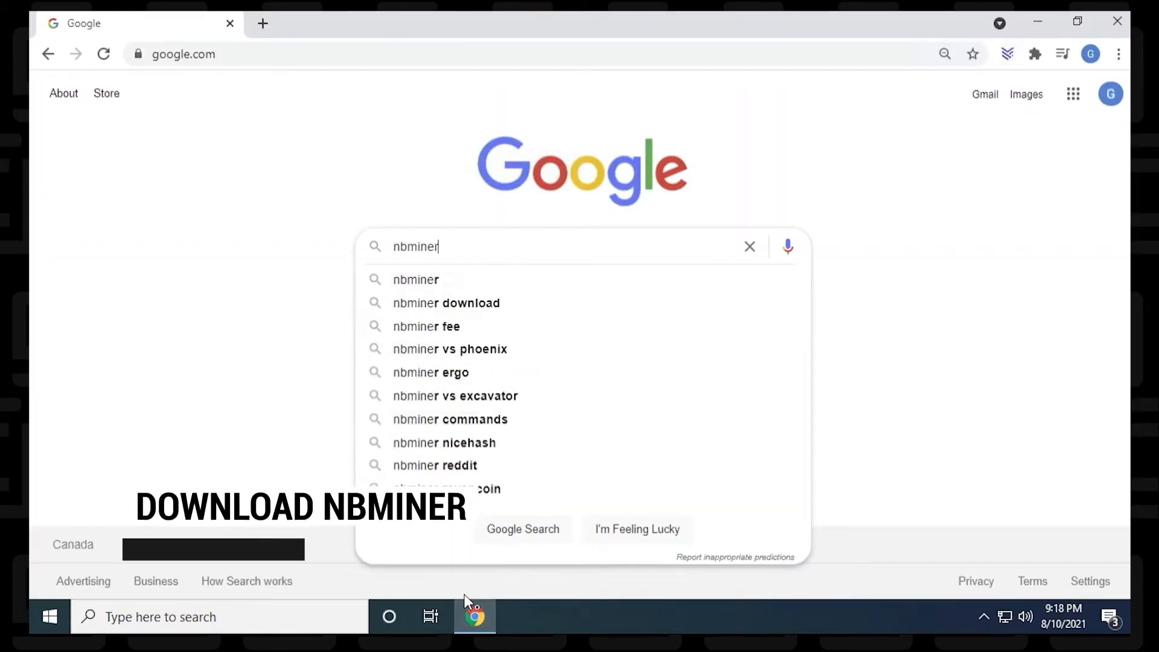
- Search for nbminer and download NBMiner_38.2_Win.zip from the v38.2 GitHub release
key("Return")
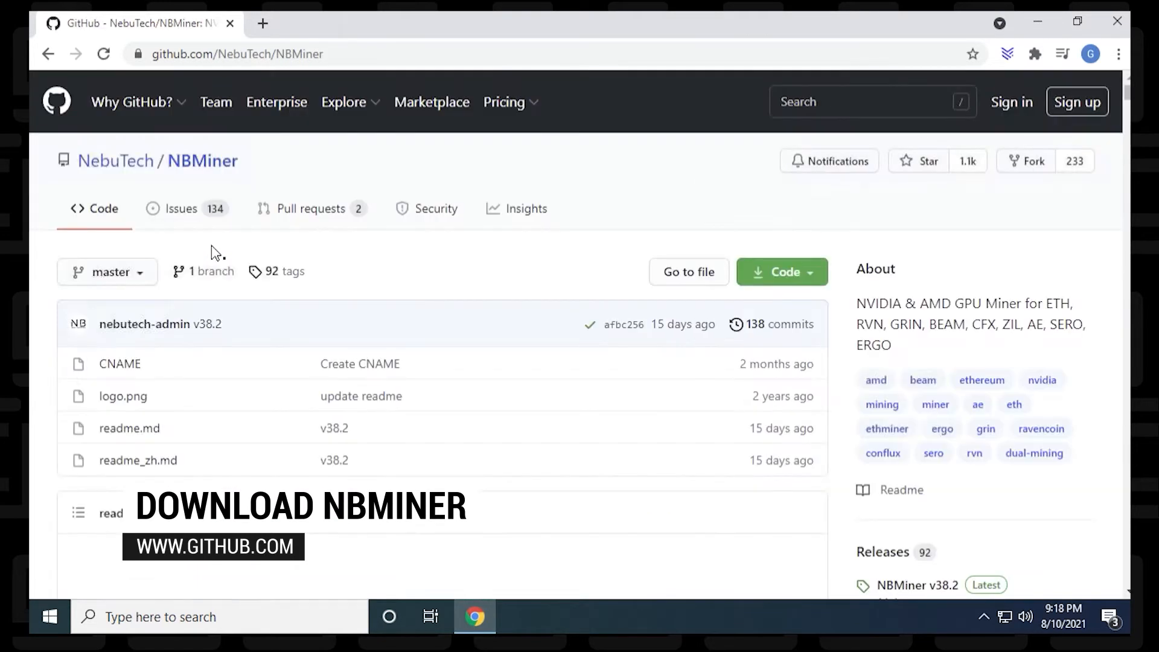
mouse_move(625, 326)
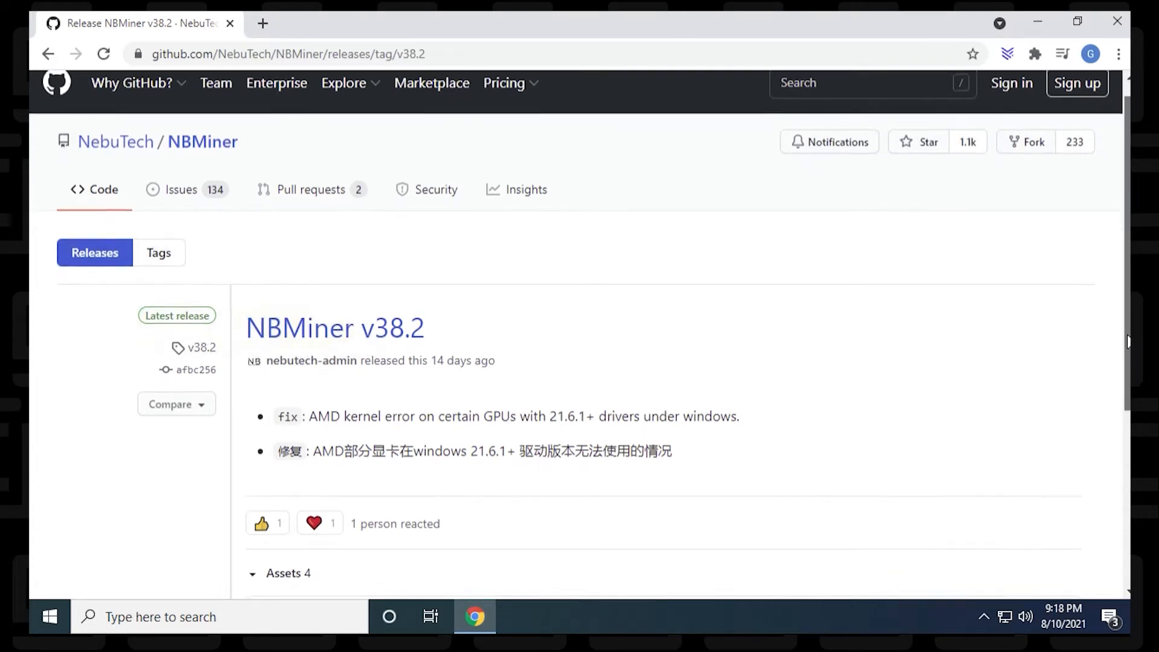
scroll("down", 3)
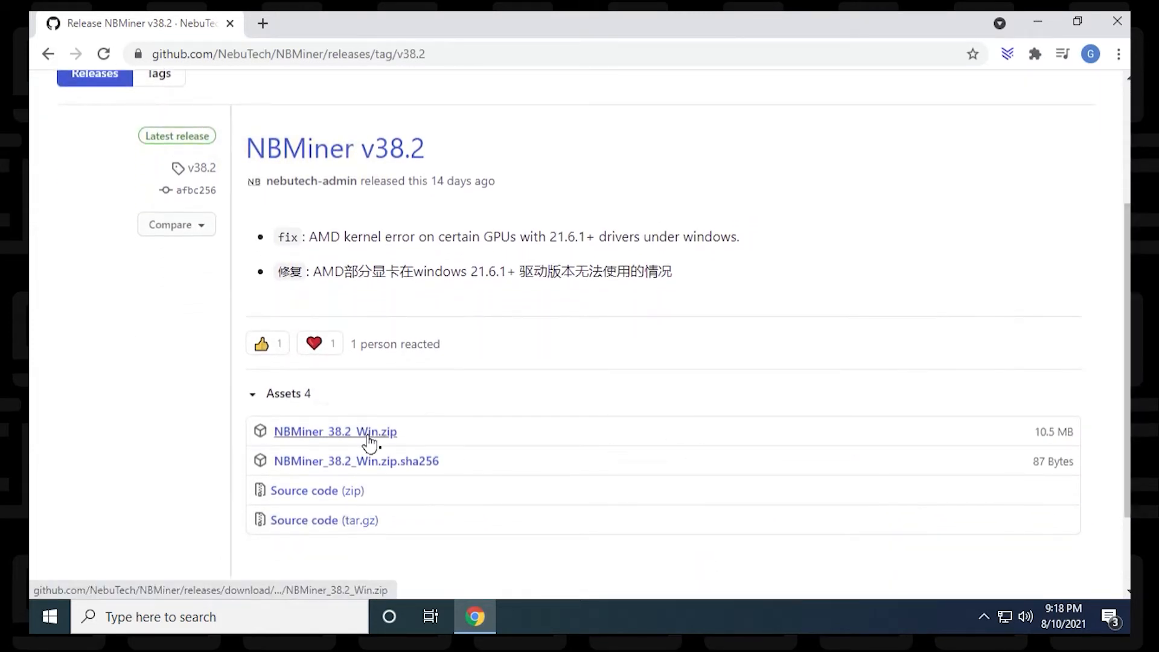
left_click(335, 431)
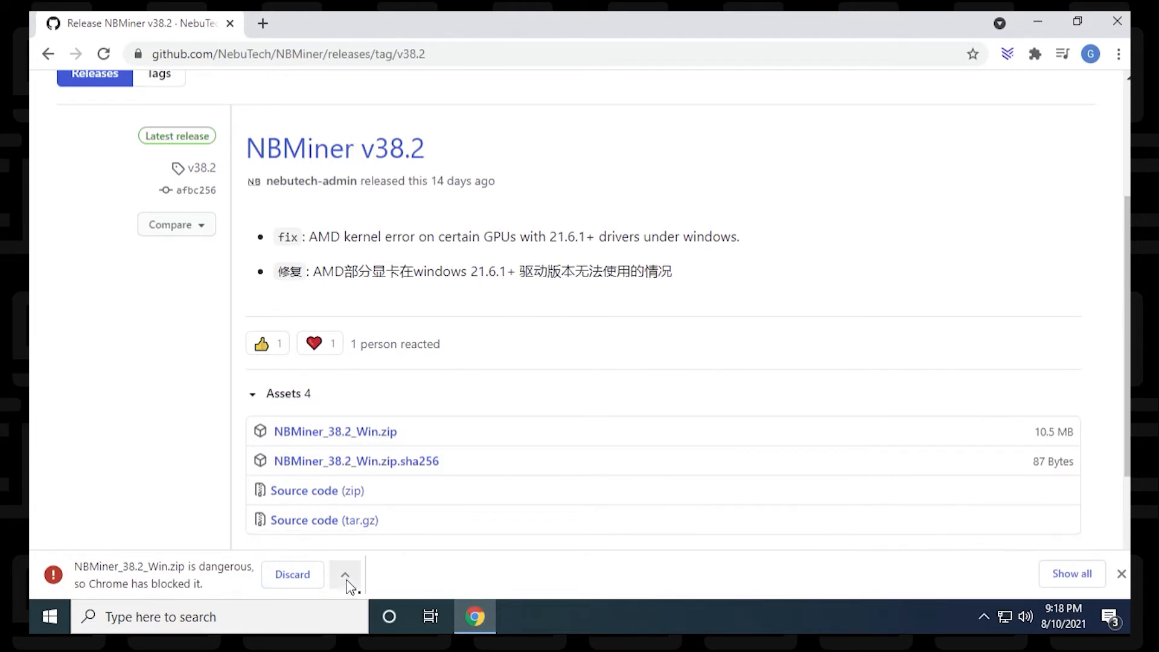
mouse_move(292, 575)
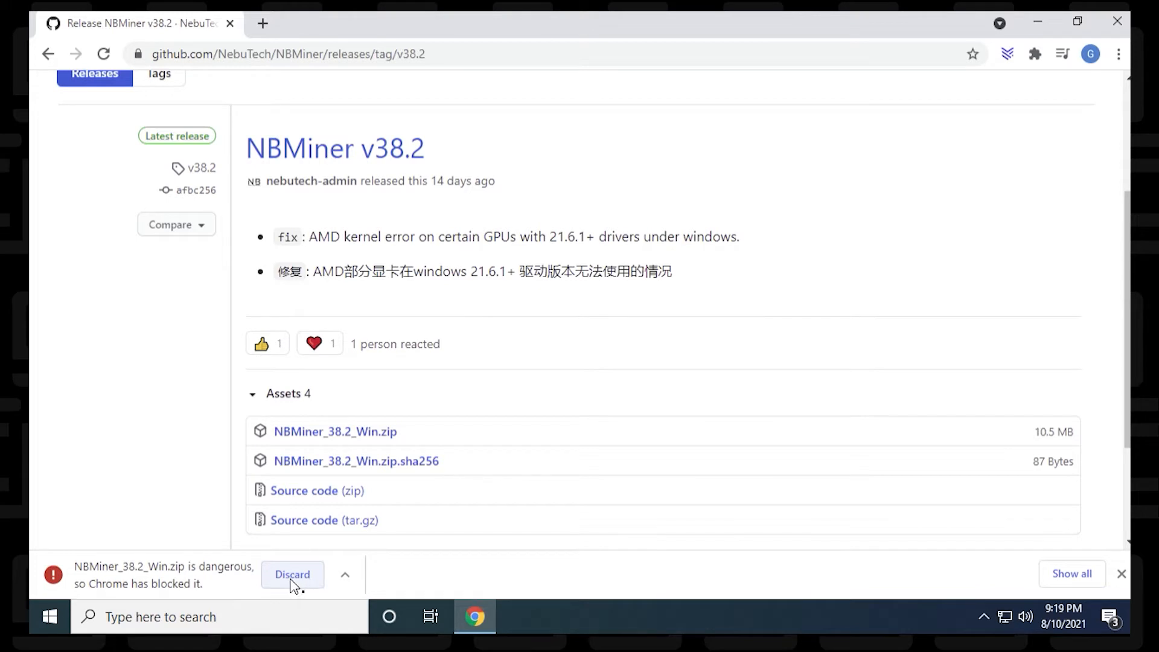
mouse_move(123, 580)
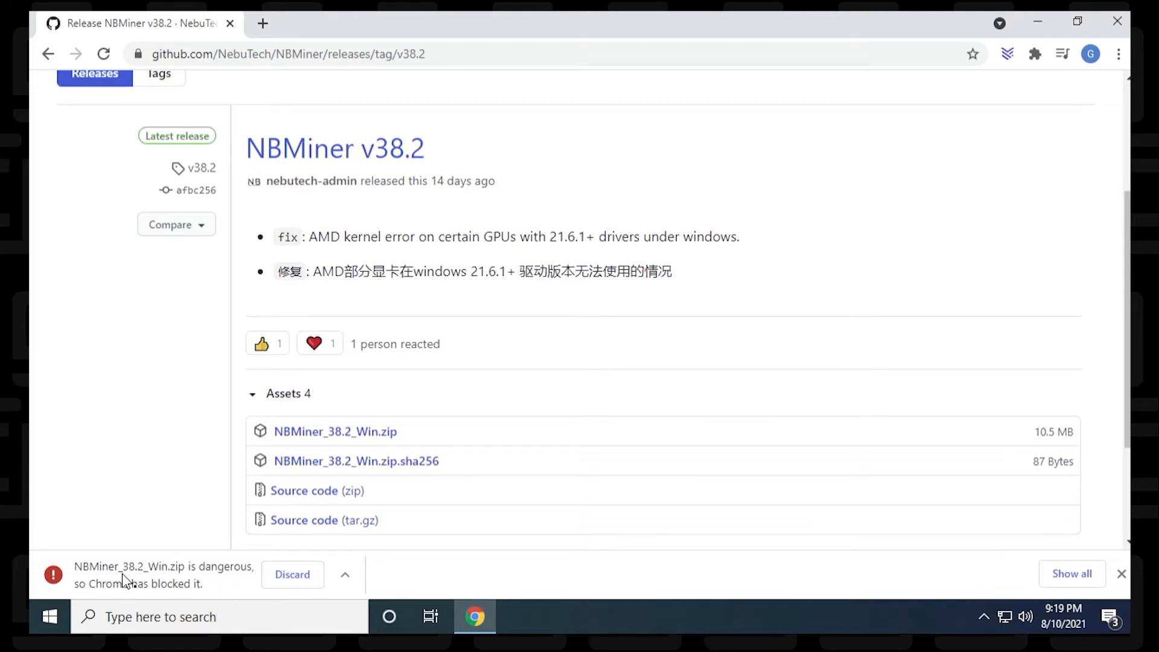
scroll("up", 3)
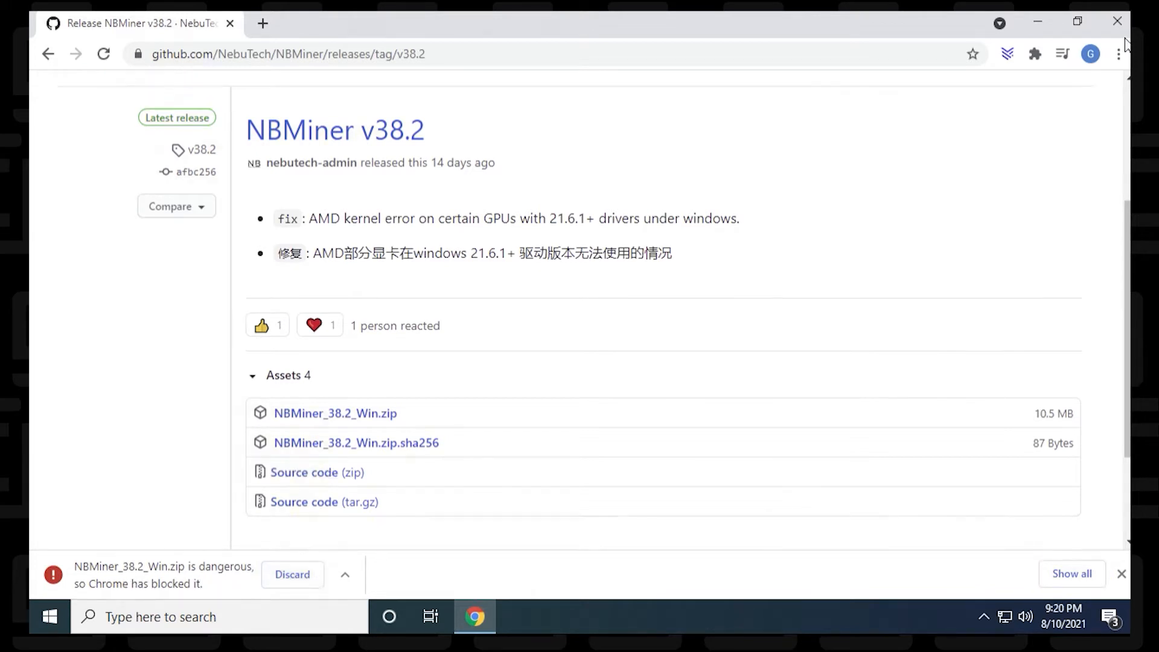
- Keep the blocked NBMiner_38.2_Win.zip anyway from Chrome's downloads page
left_click(1072, 574)
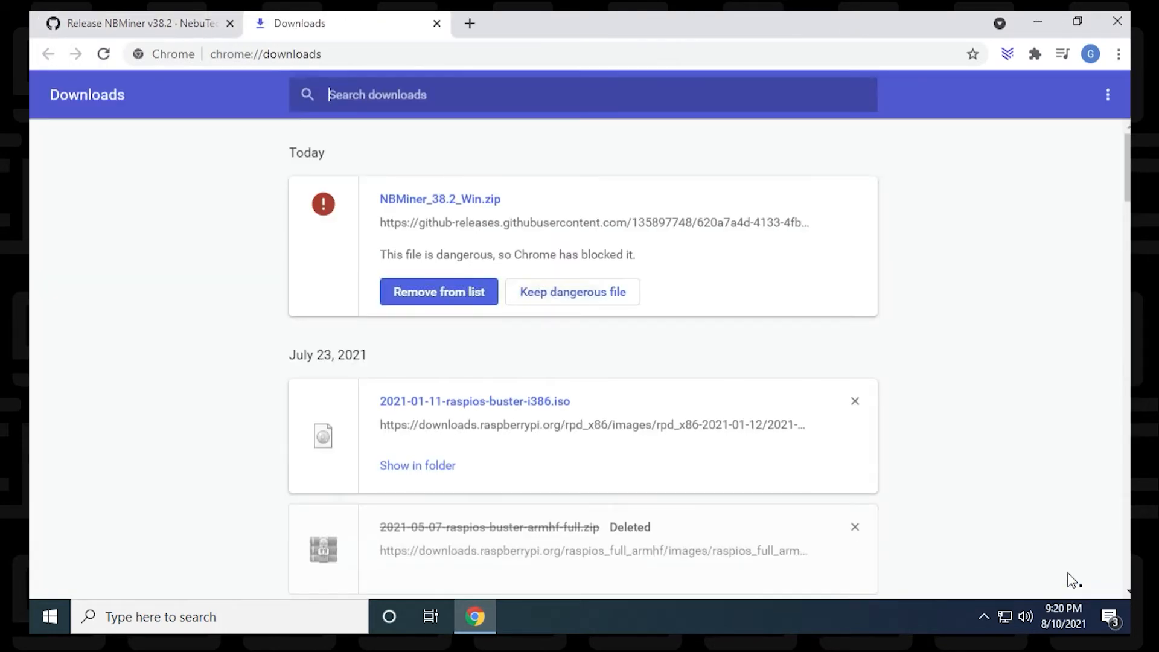
mouse_move(454, 318)
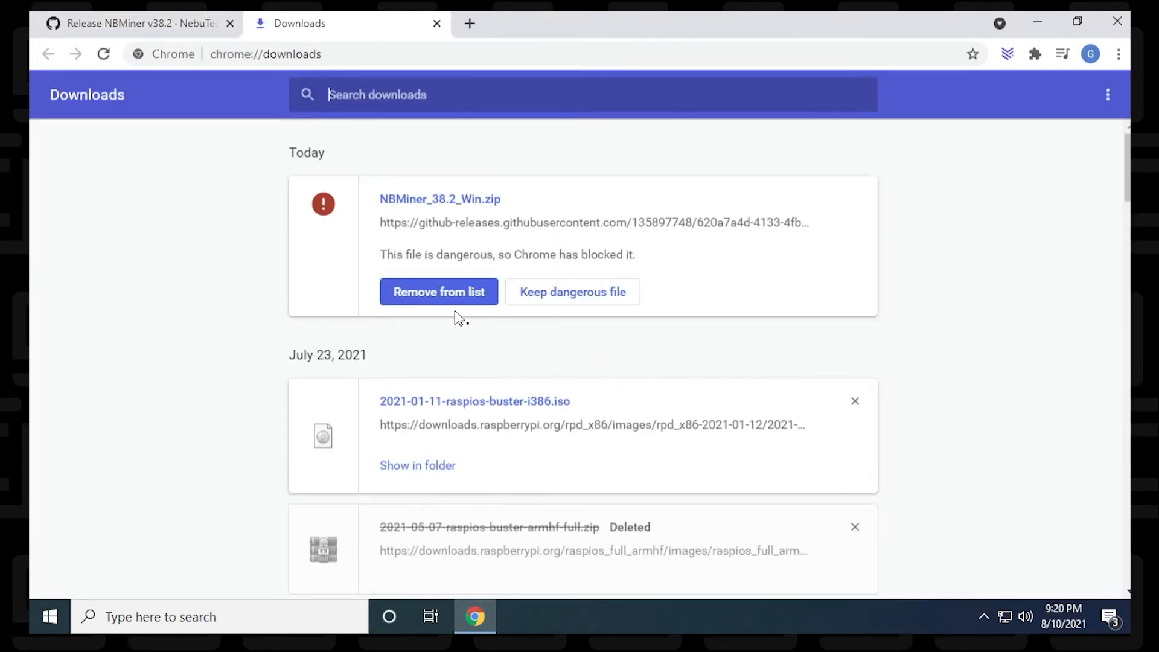
left_click(572, 291)
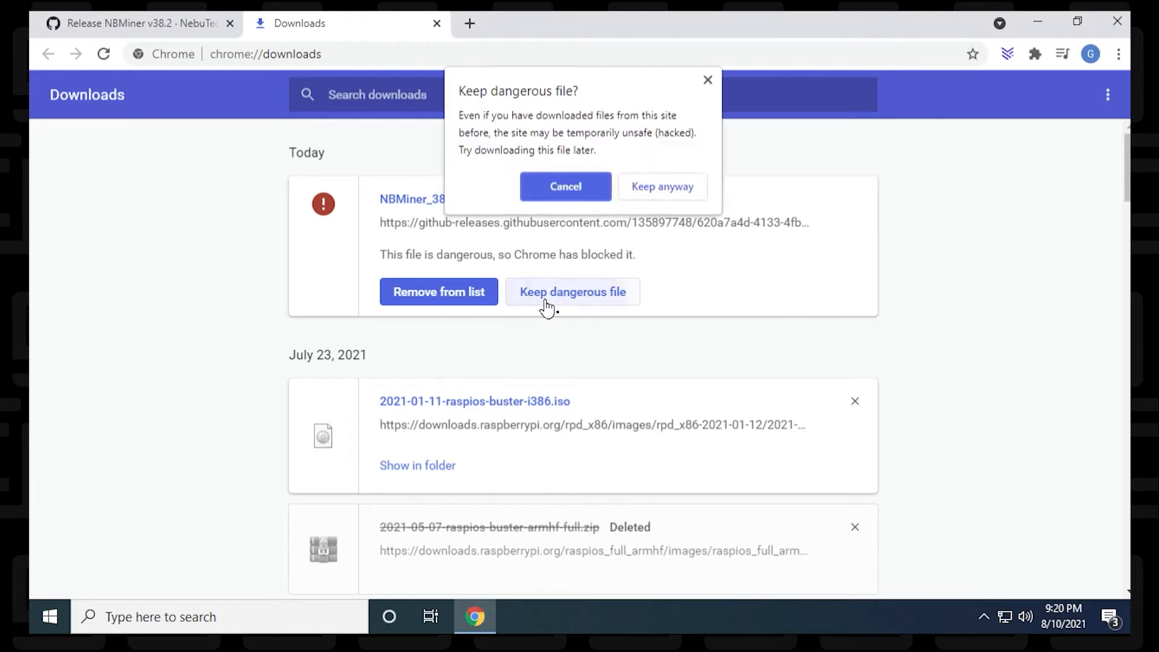
left_click(662, 186)
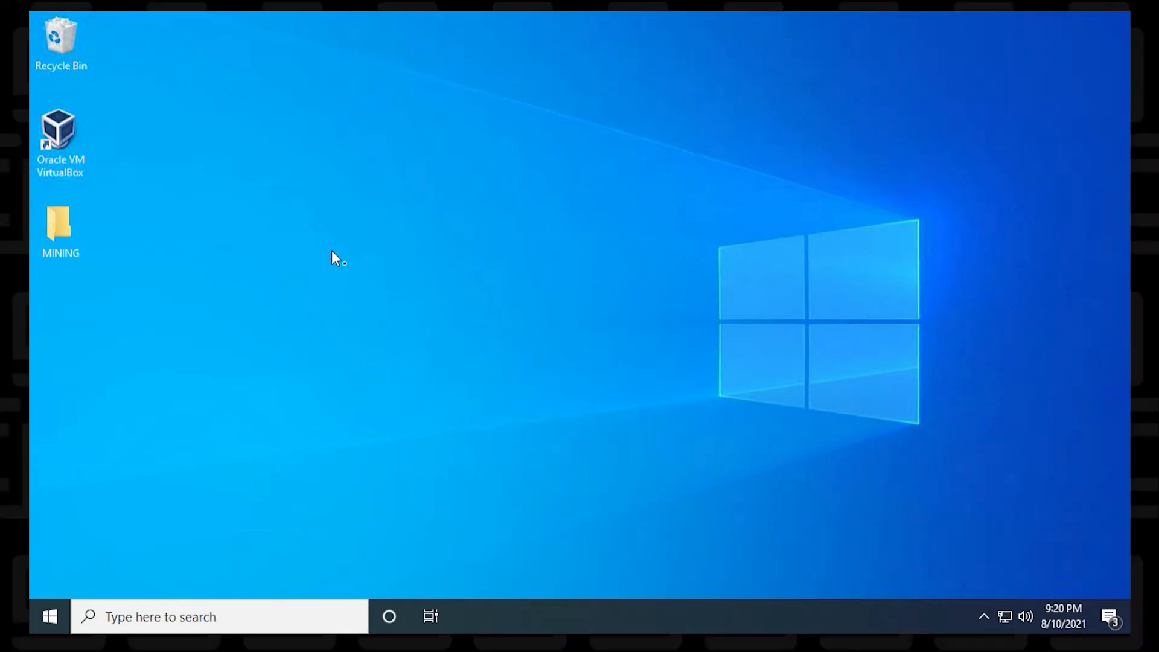
- Open the MINING folder and extract NBMiner_38.2_Win.zip
left_click(60, 222)
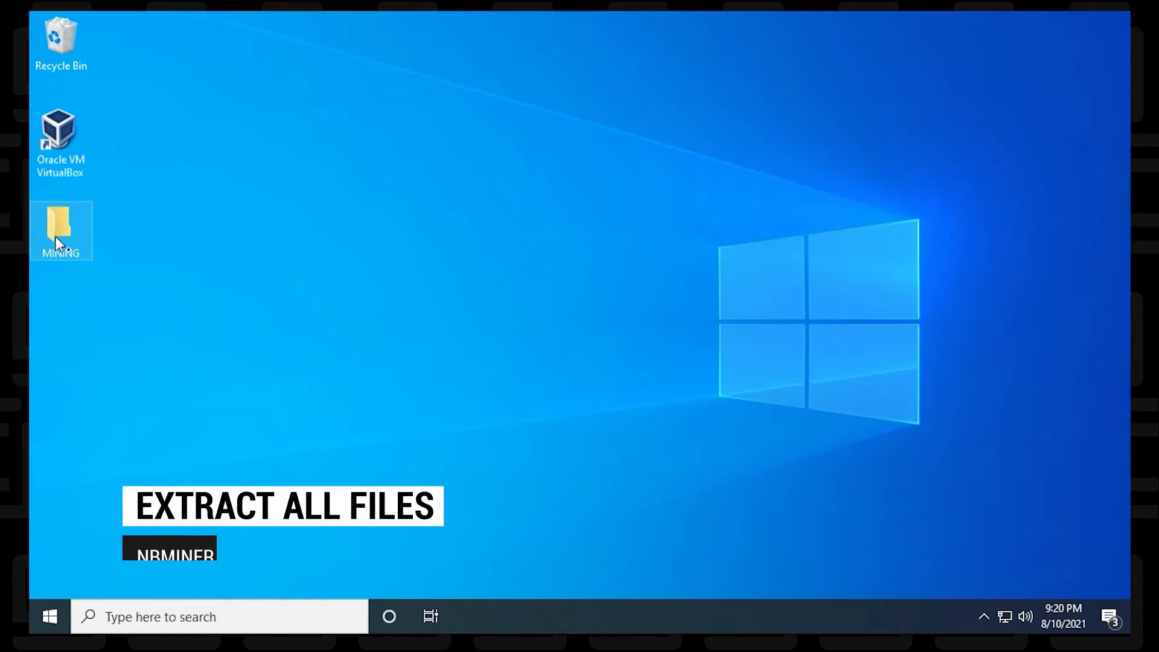
double_click(60, 231)
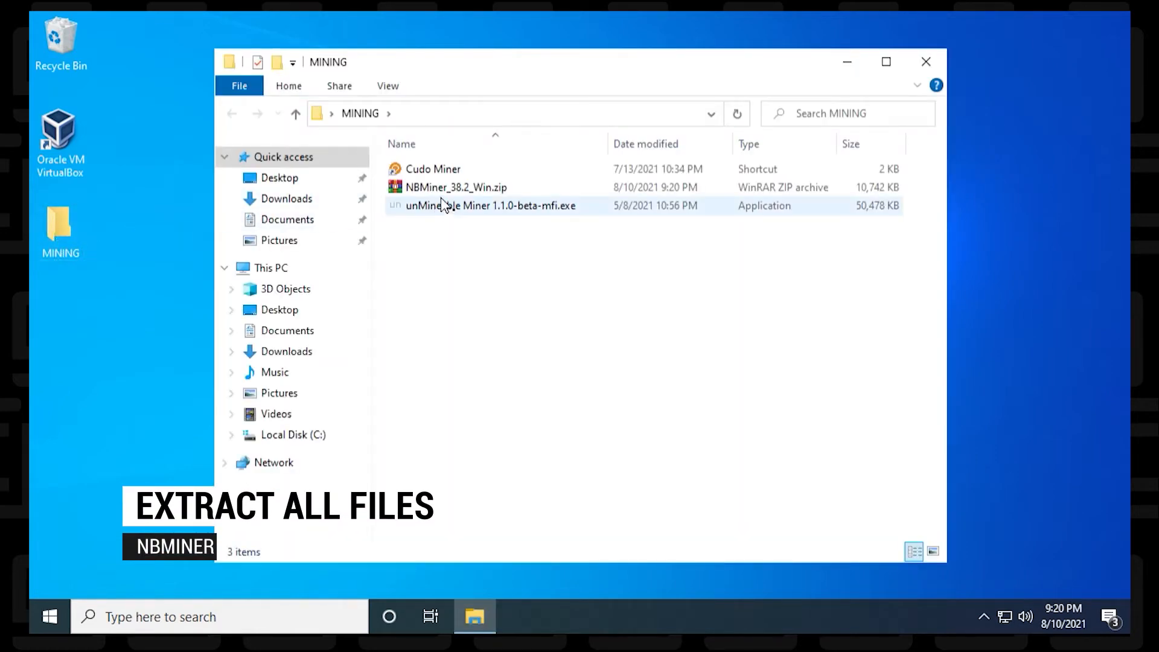
right_click(457, 187)
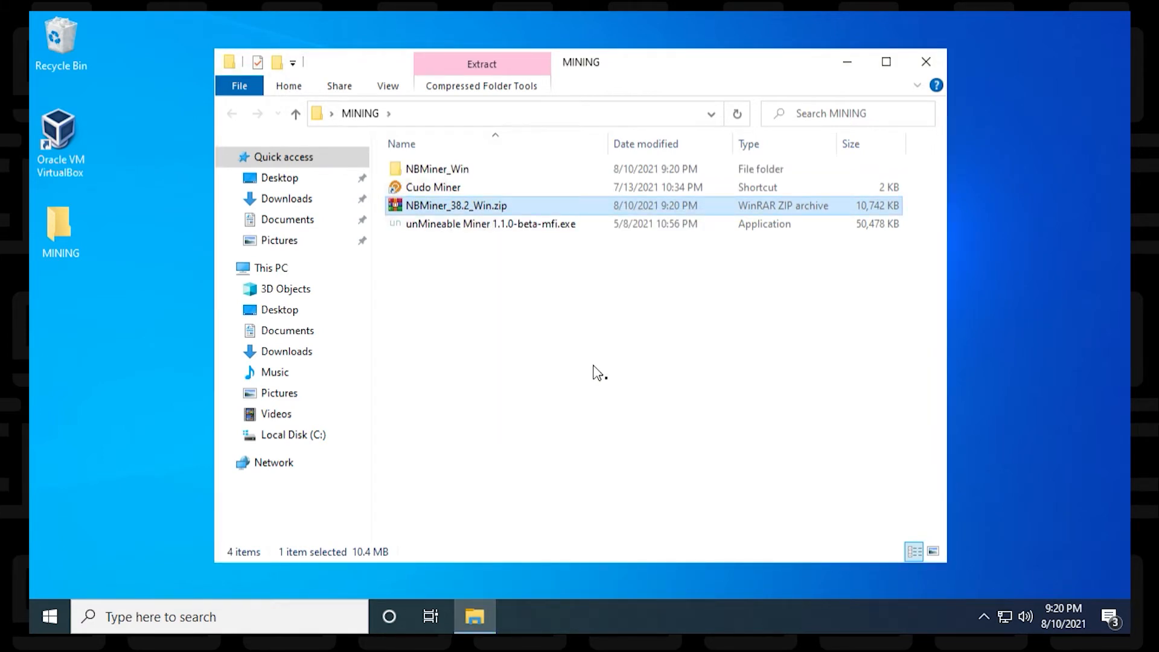
mouse_move(521, 348)
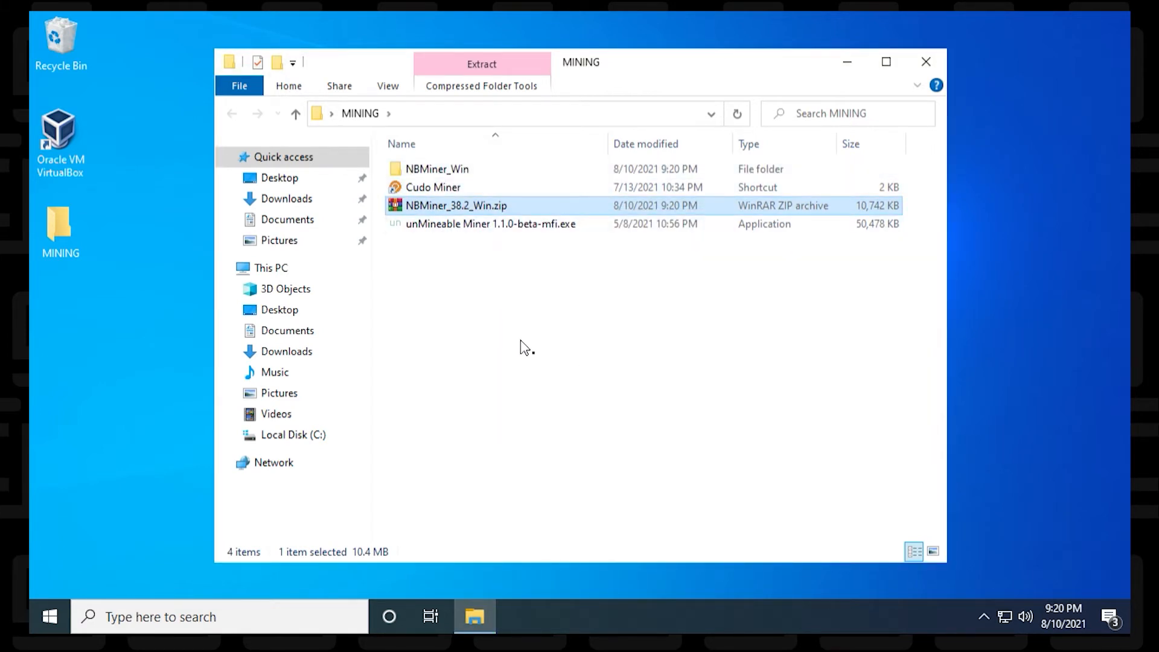
- Open the extracted NBMiner_Win folder to view its miner files
left_click(438, 169)
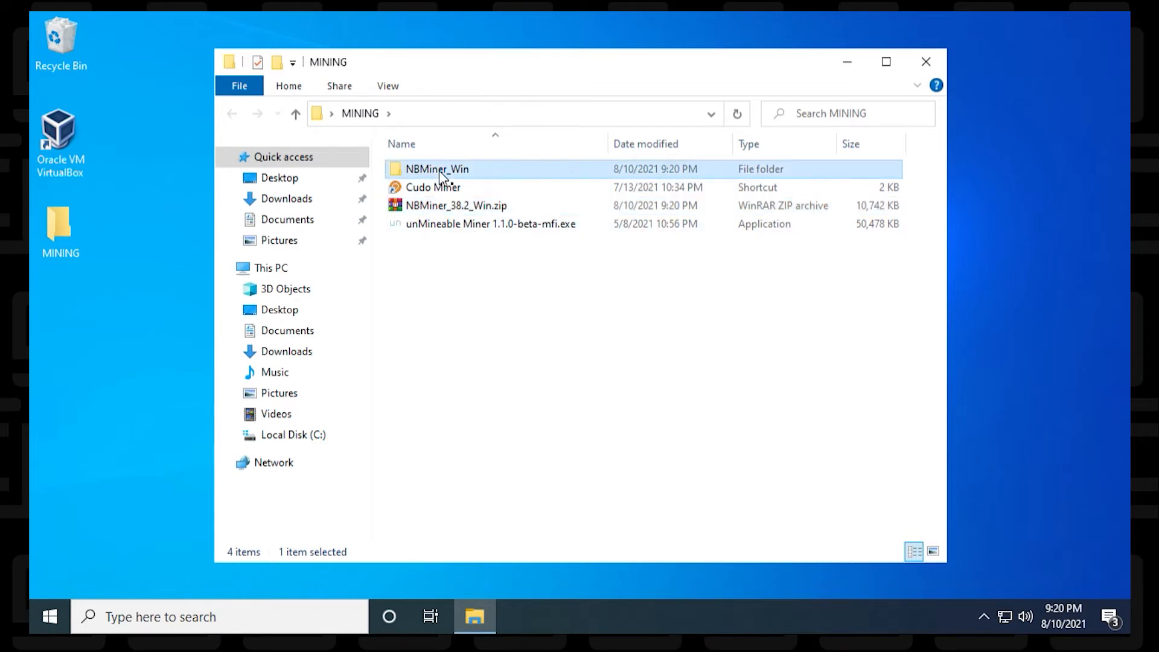
double_click(437, 169)
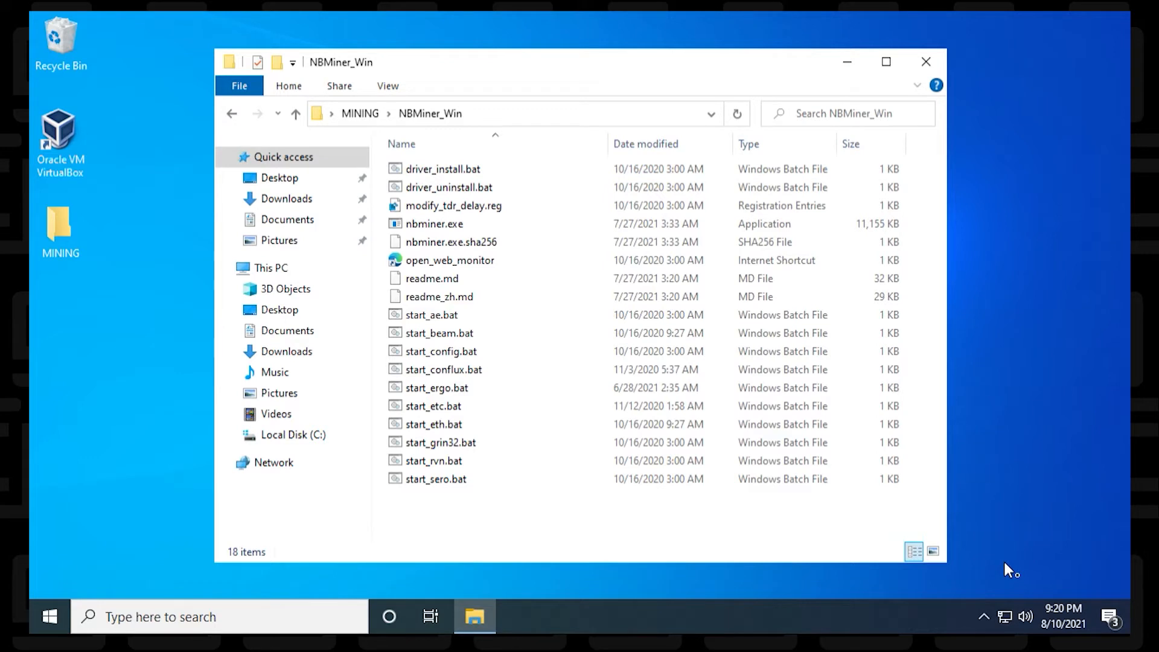
left_click(439, 460)
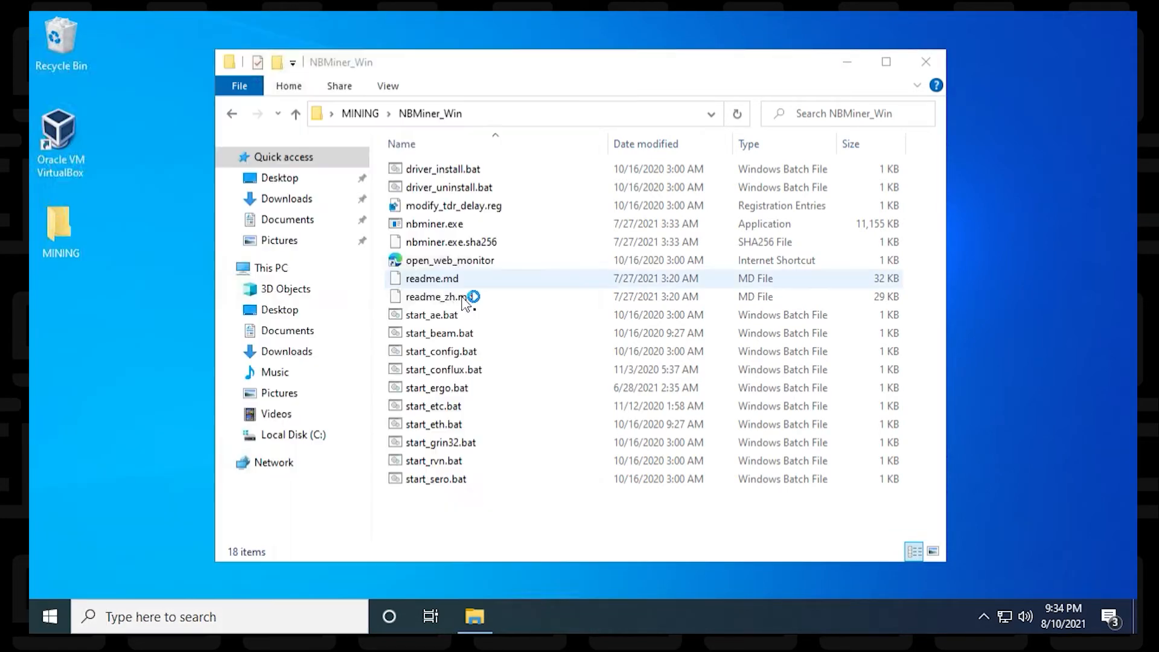
- Return to Chrome and open the Ravencoin Flypool search result
left_click(518, 617)
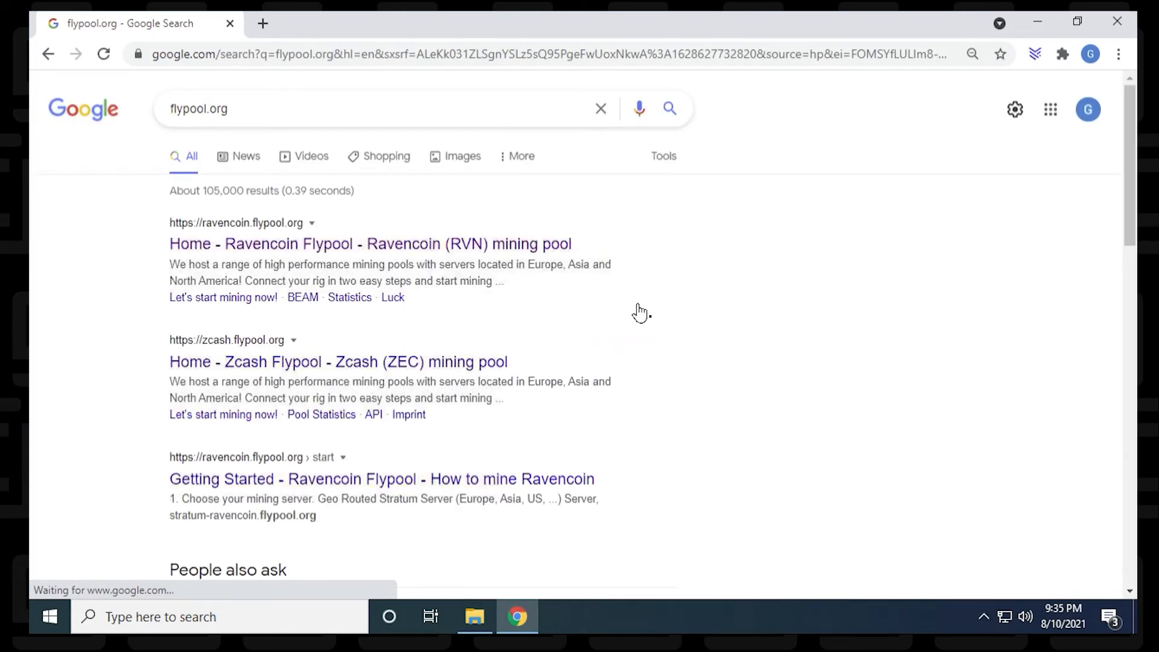
left_click(370, 243)
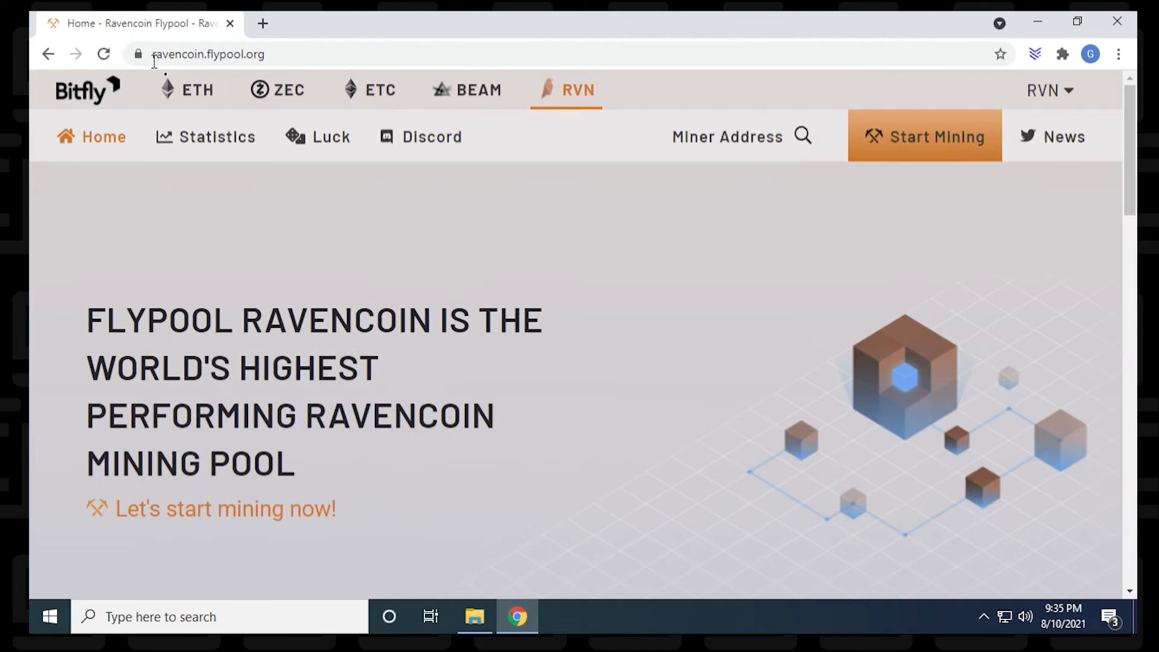
left_click(208, 53)
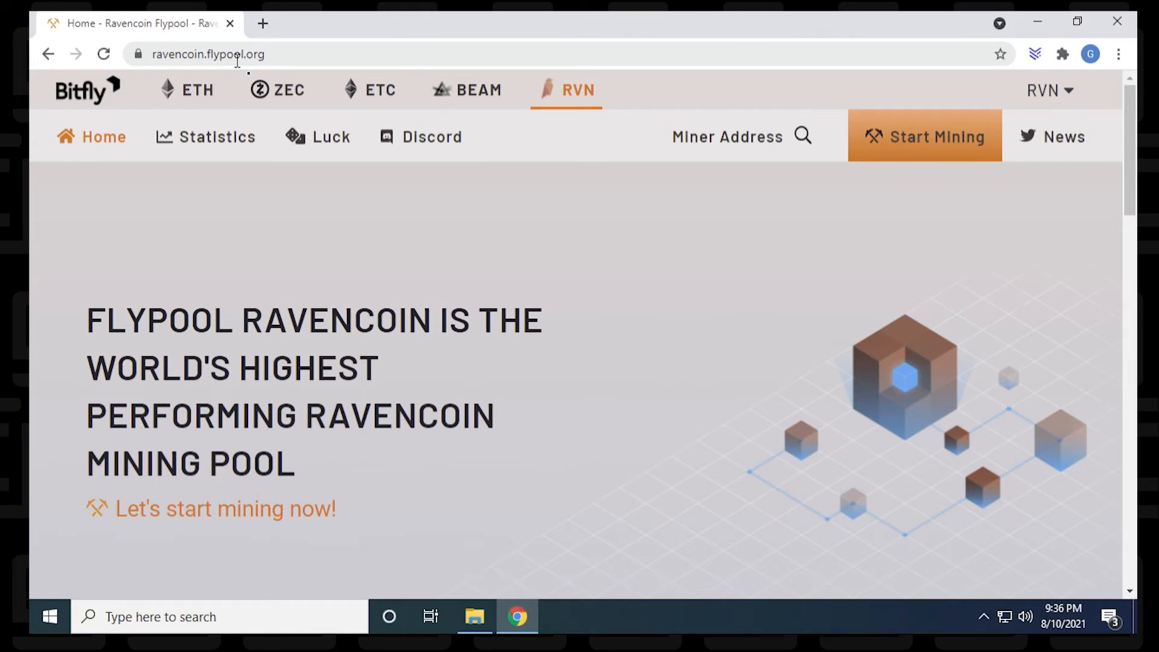
mouse_move(949, 155)
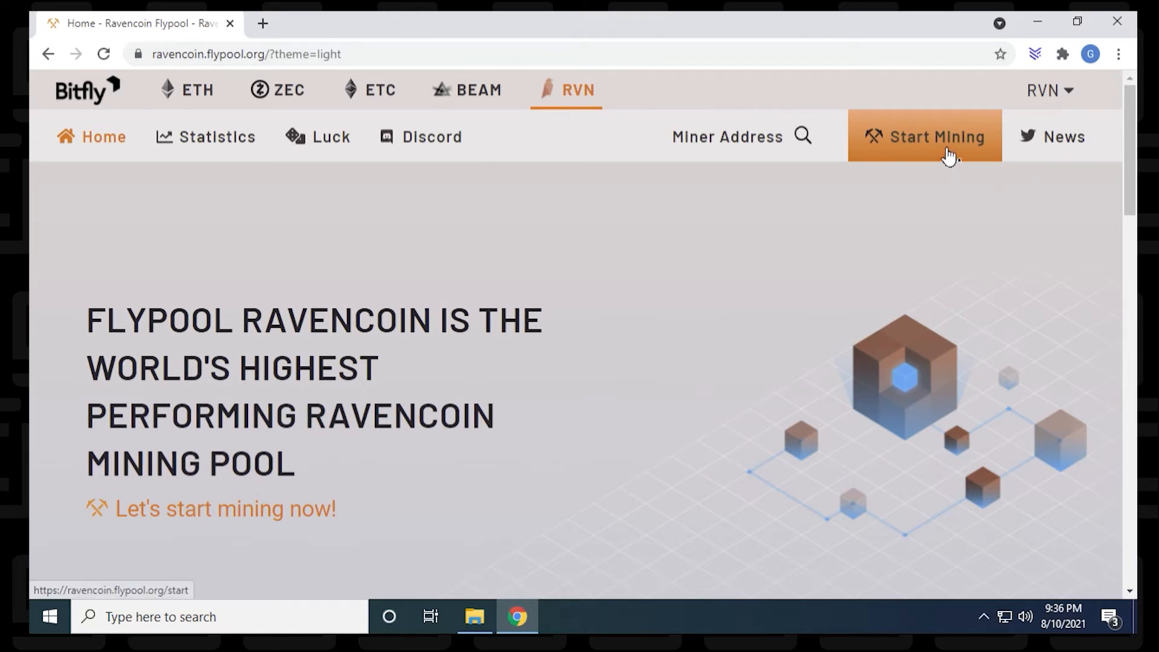
- Open Start Mining and locate the stratum-ravencoin.flypool.org server and port table
left_click(935, 136)
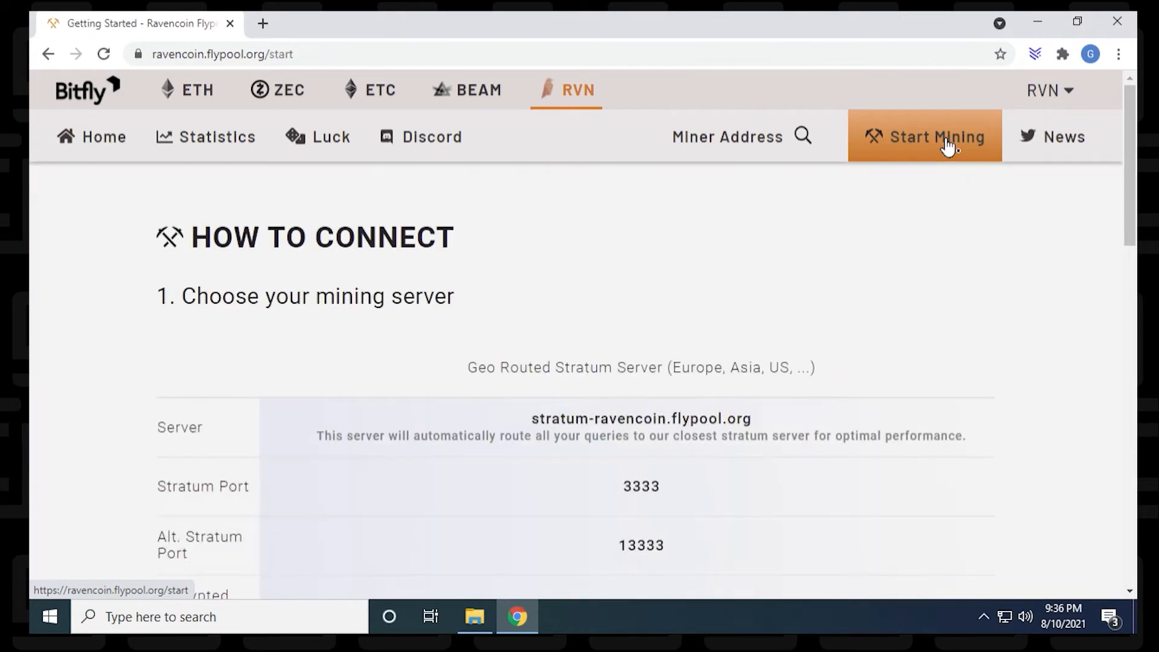
scroll("down", 3)
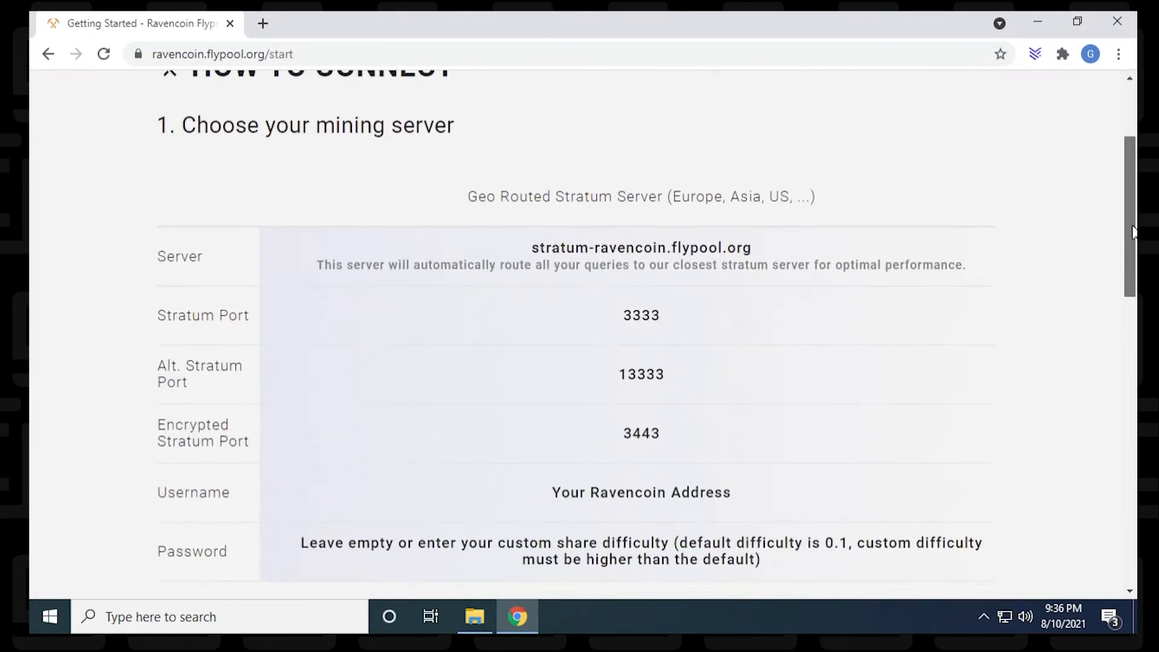
scroll("down", 3)
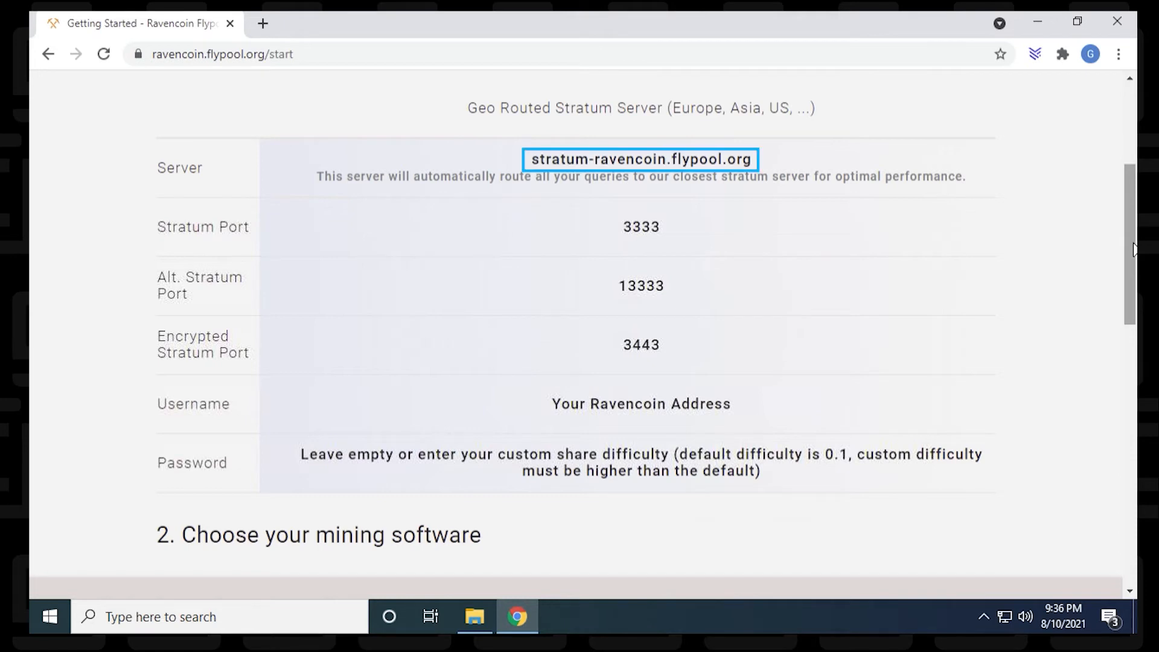
left_click(640, 227)
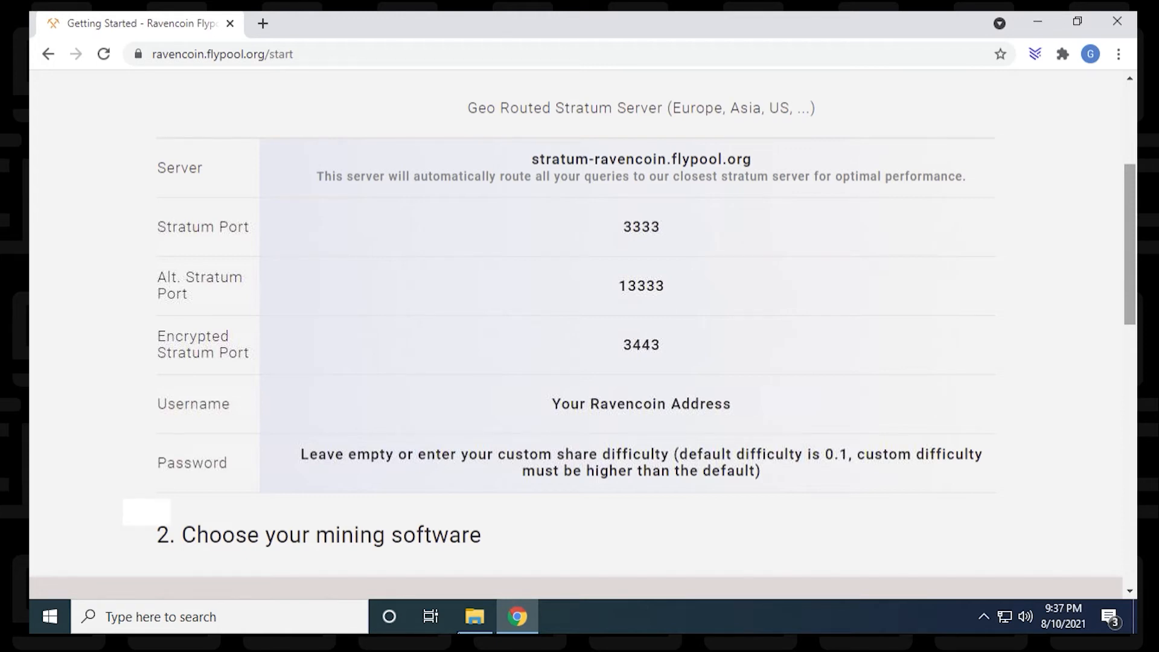
- Open start_rvn.bat from NBMiner_Win in Notepad below the Flypool page
left_click(474, 616)
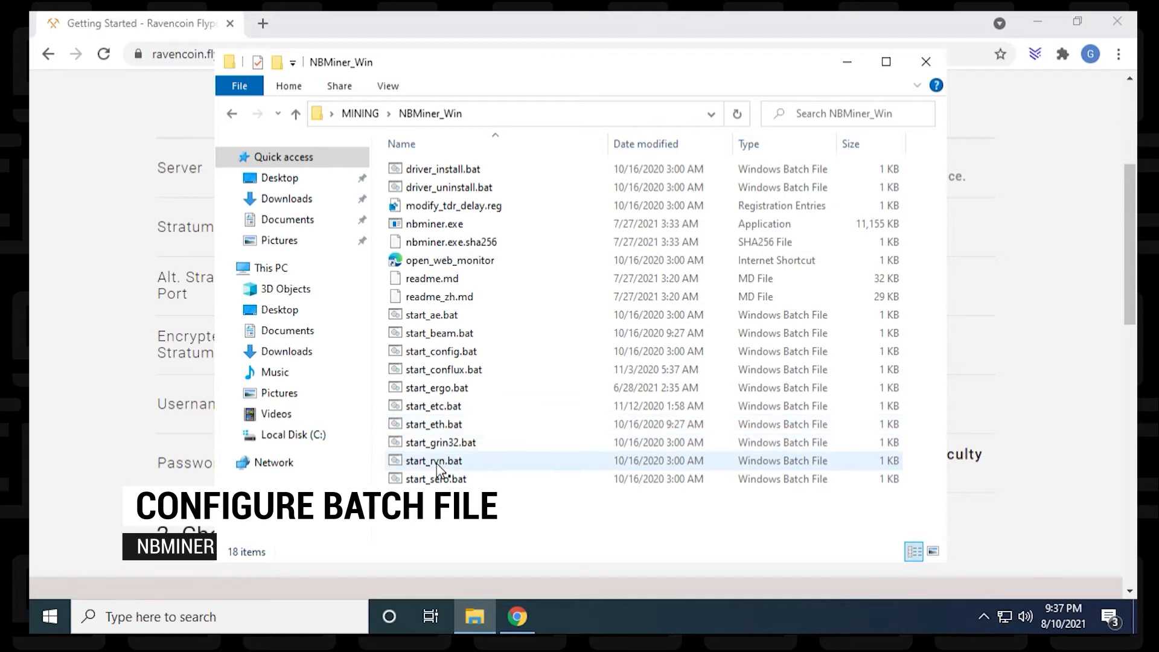
mouse_move(448, 468)
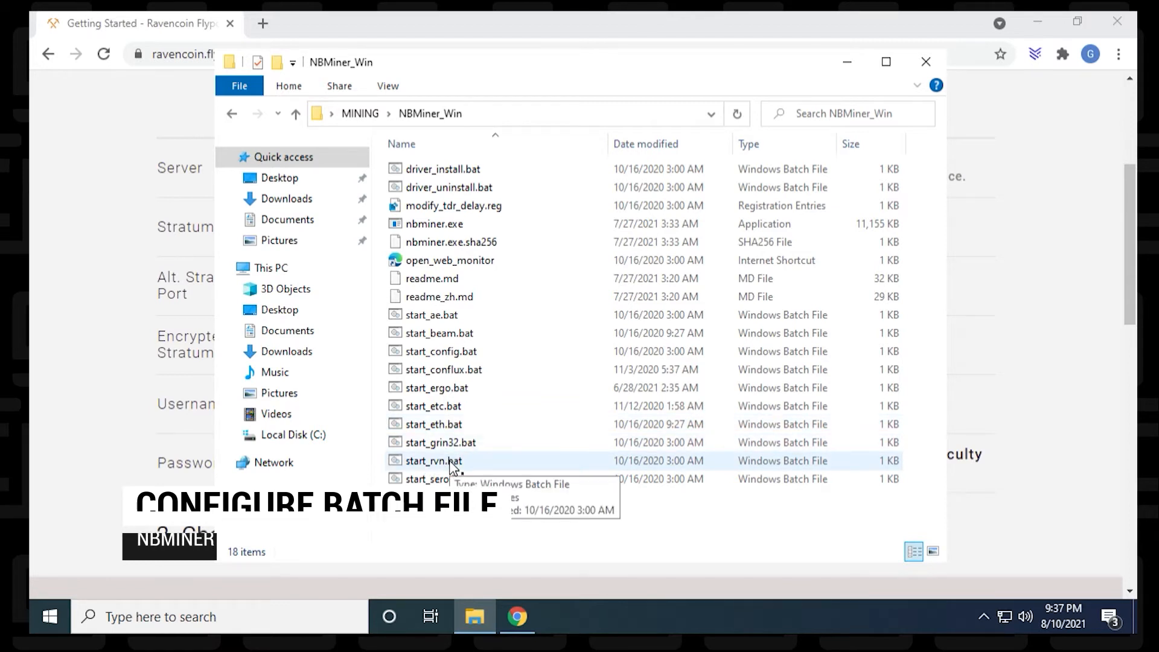
right_click(431, 461)
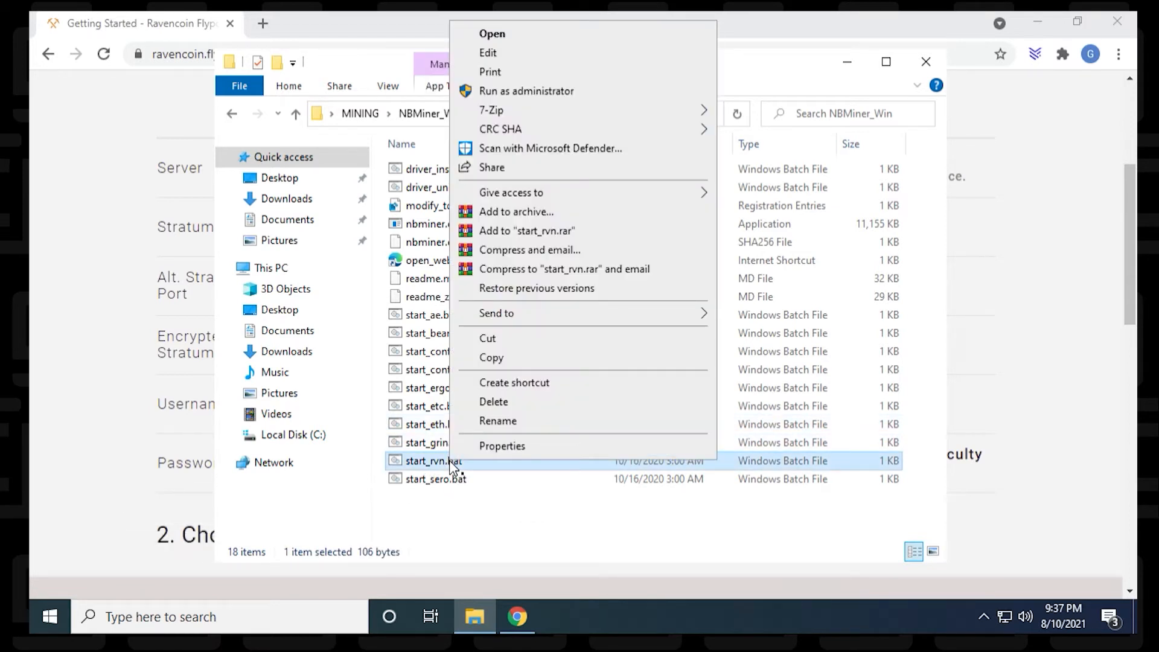
left_click(488, 53)
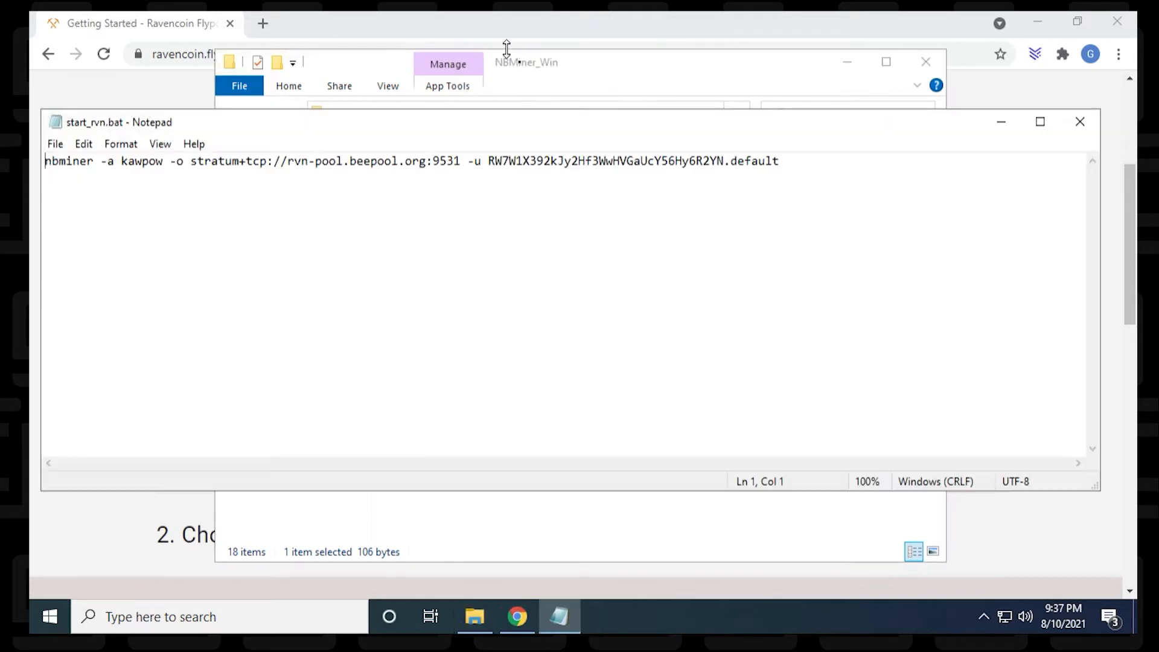
mouse_move(715, 86)
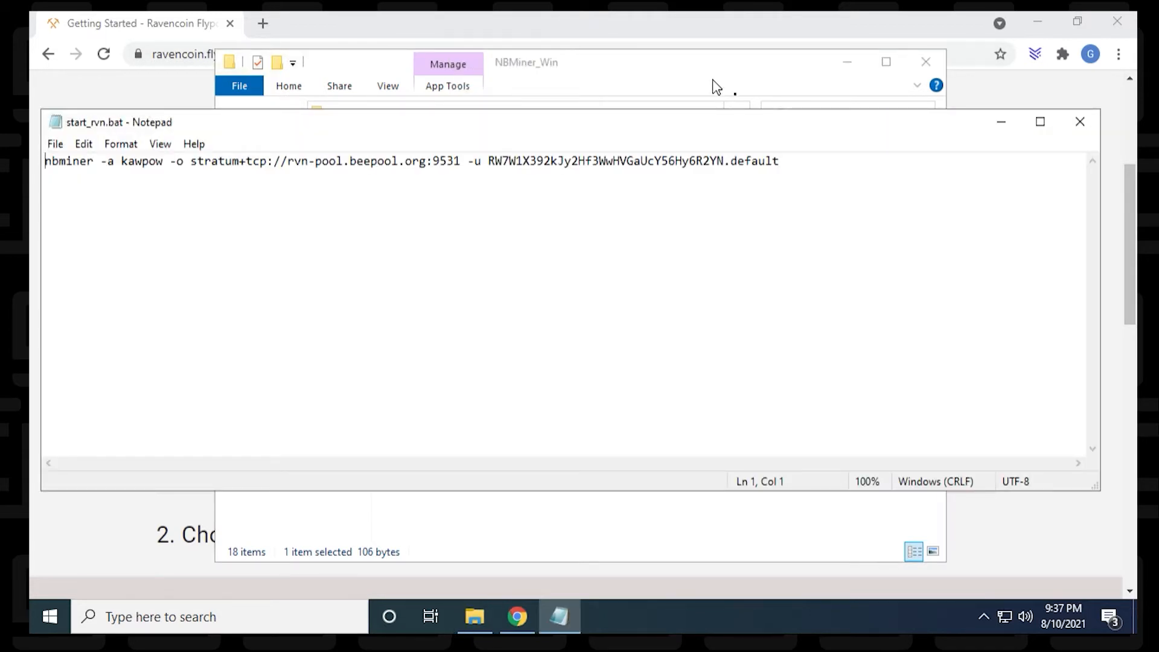
mouse_move(848, 63)
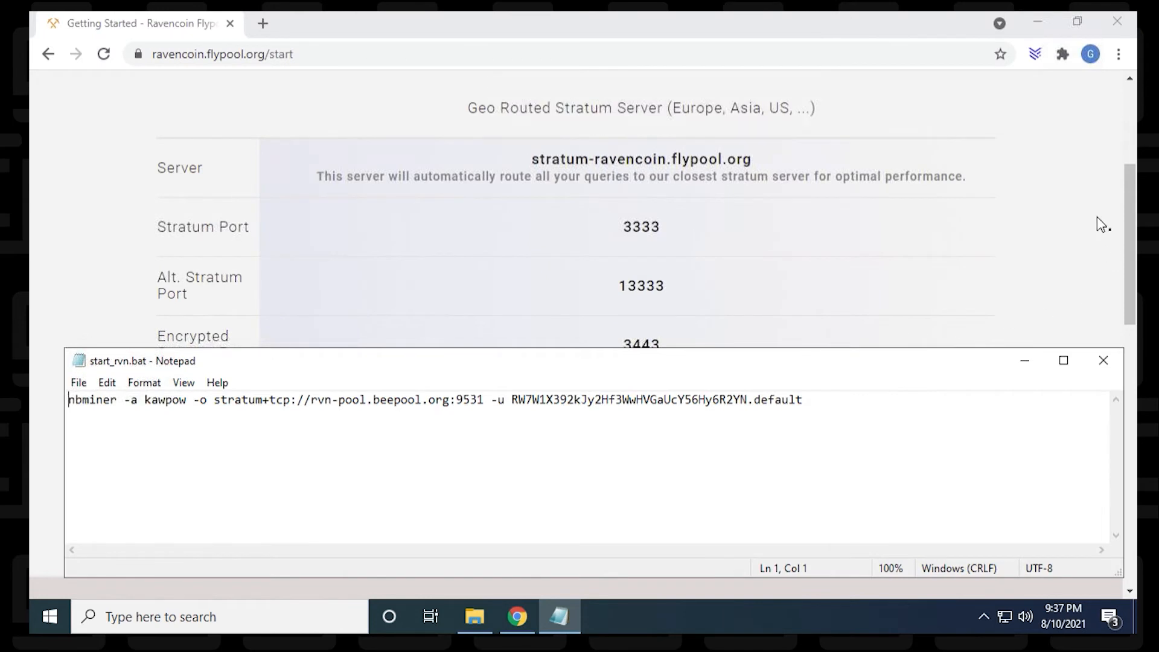
scroll("down", 3)
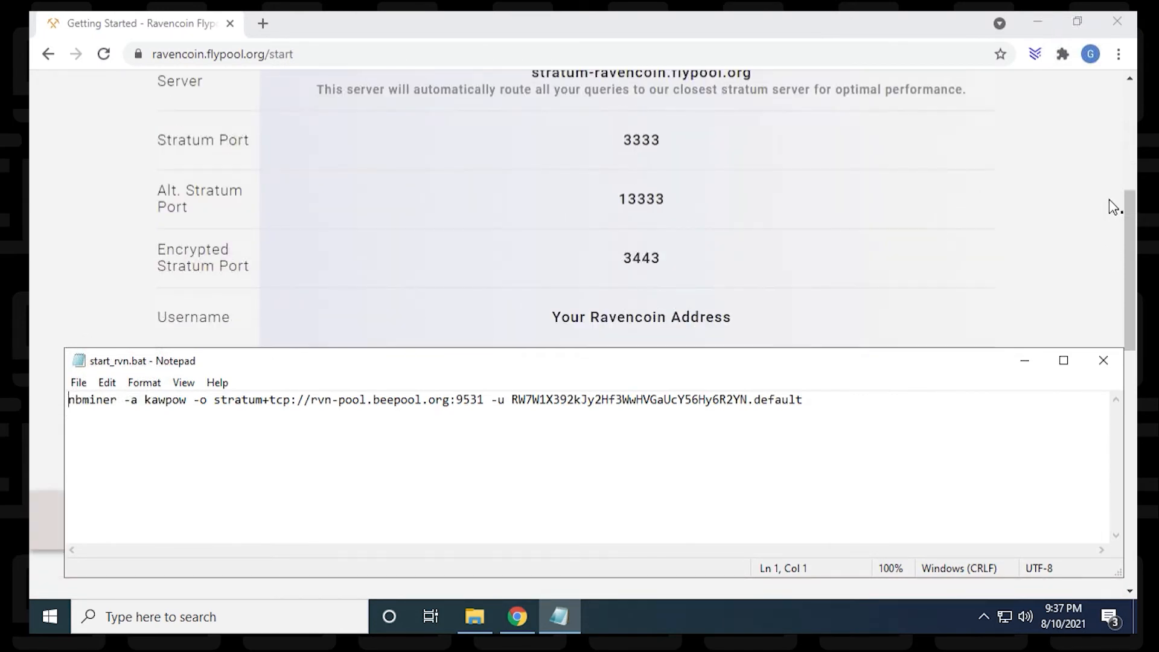
scroll("up", 3)
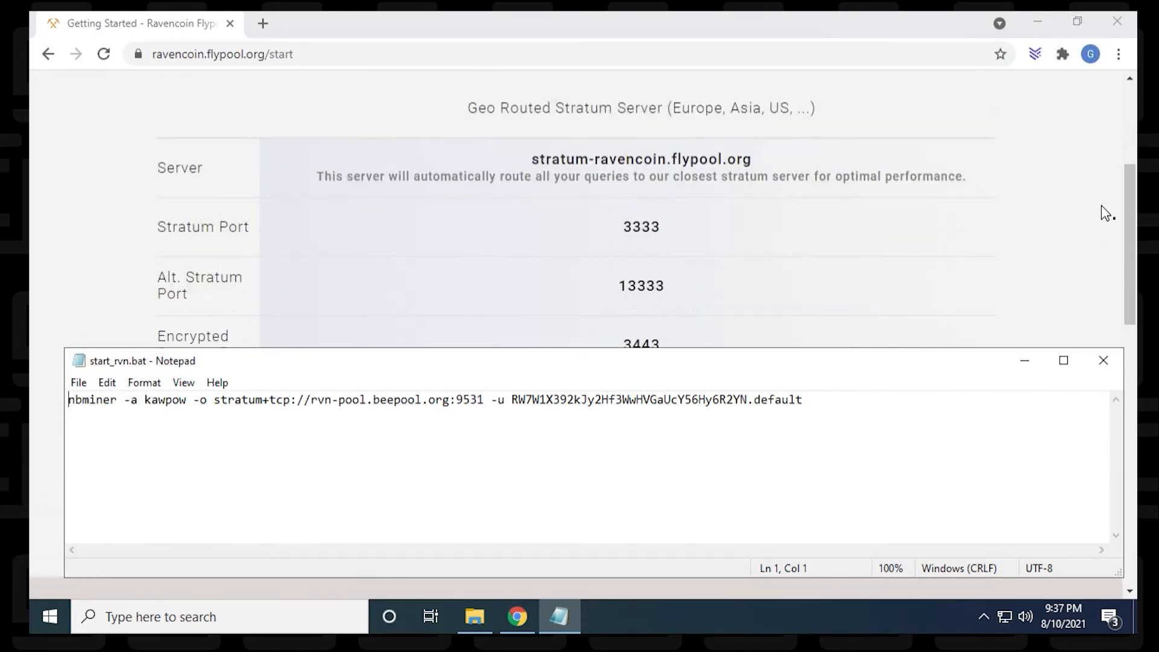
mouse_move(902, 238)
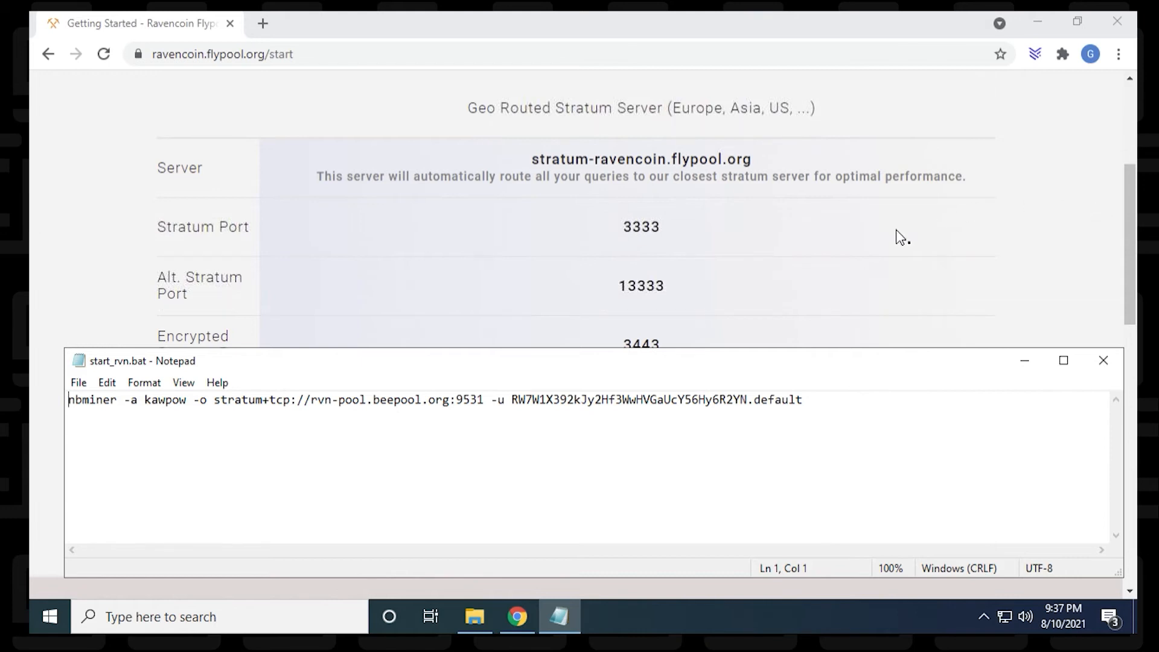
- Paste stratum-ravencoin.flypool.org over rvn-pool.beepool.org in start_rvn.bat
double_click(376, 399)
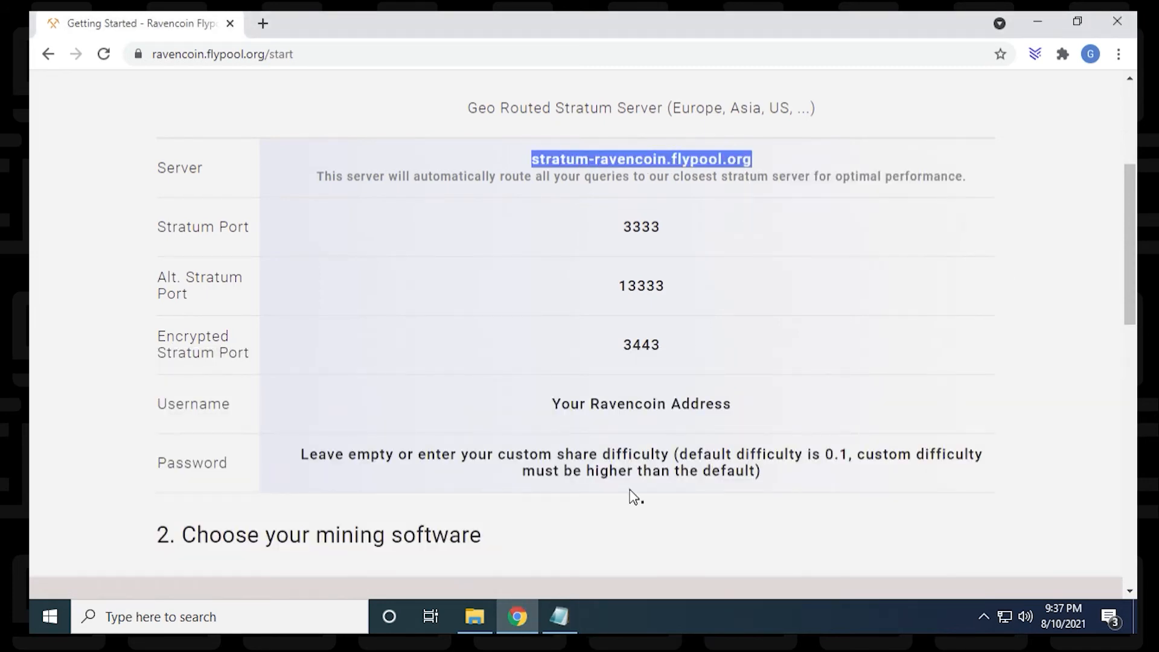
left_click(560, 616)
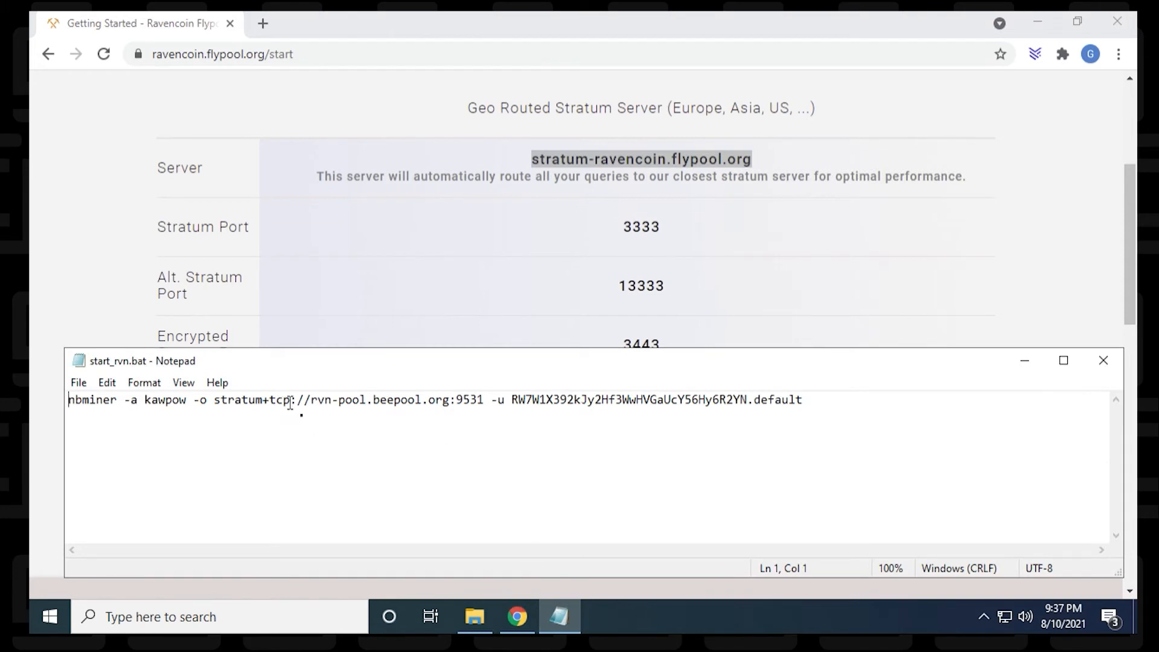
double_click(366, 400)
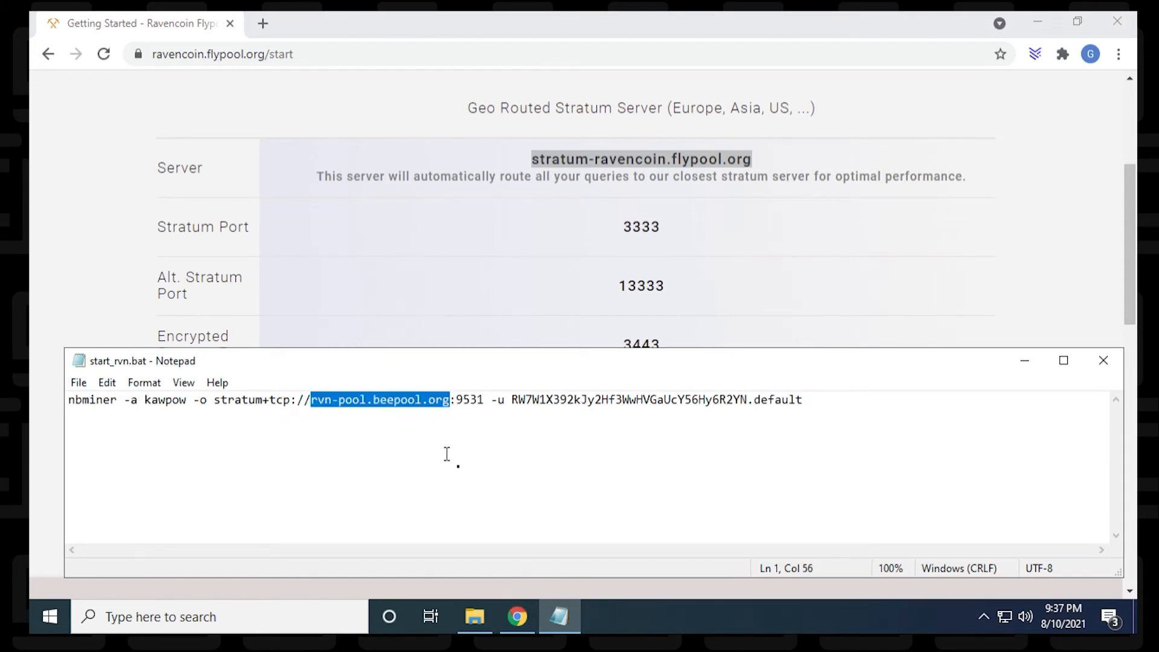
right_click(421, 406)
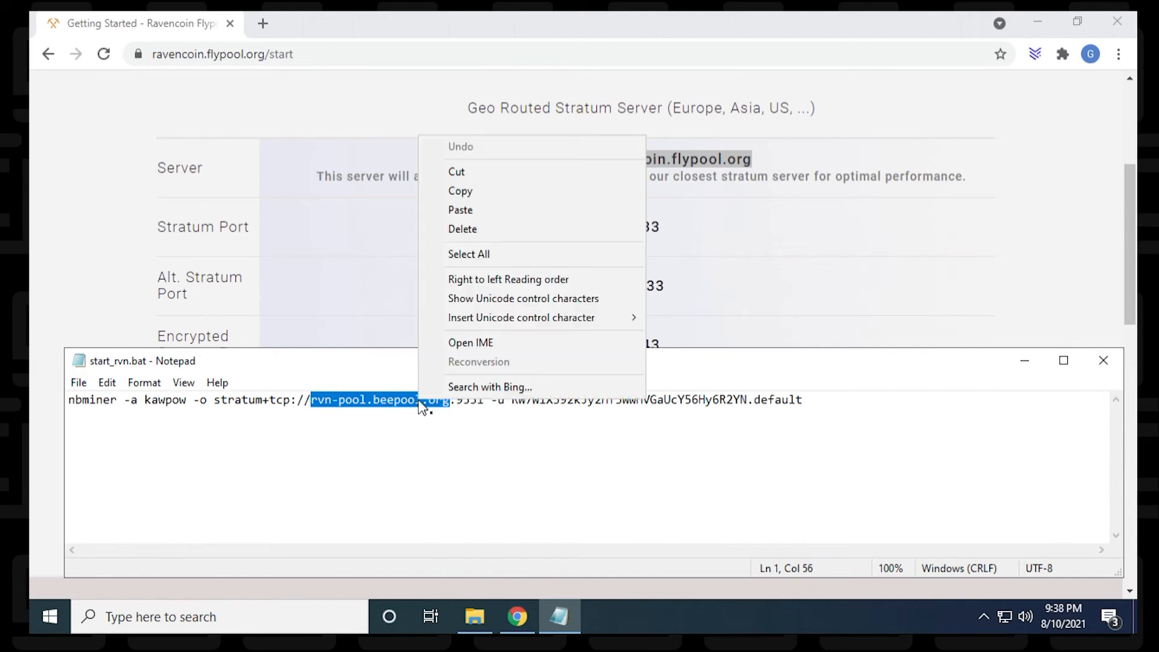
left_click(460, 210)
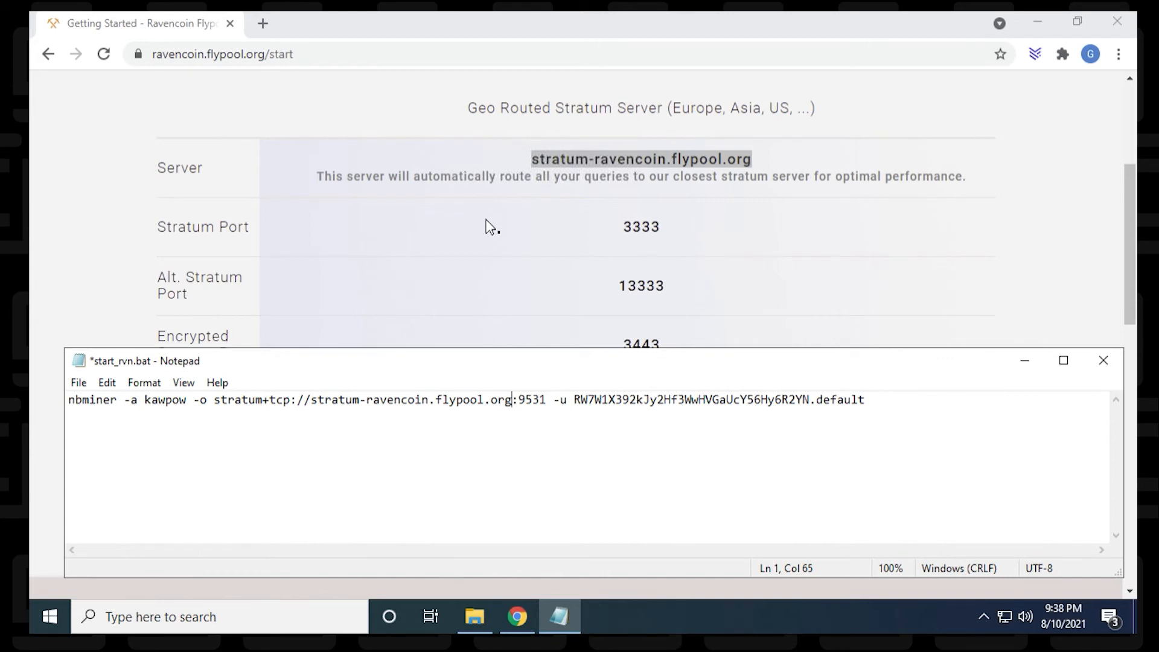
- Replace port 9531 with 3333 in the miner command line
double_click(531, 399)
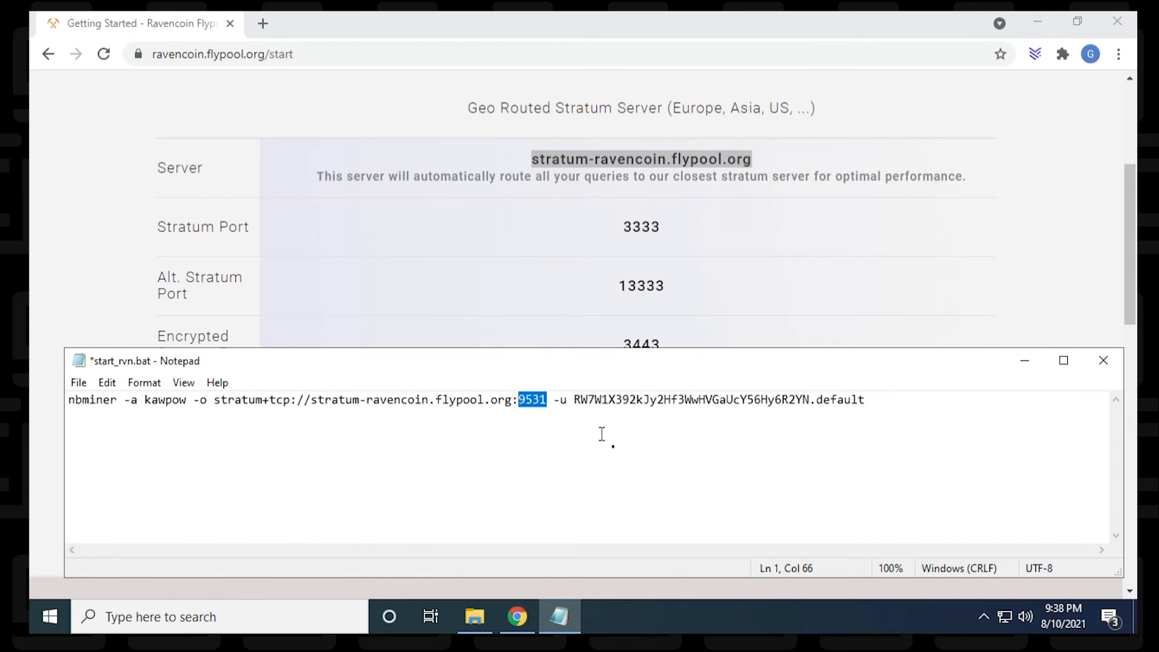
type("333")
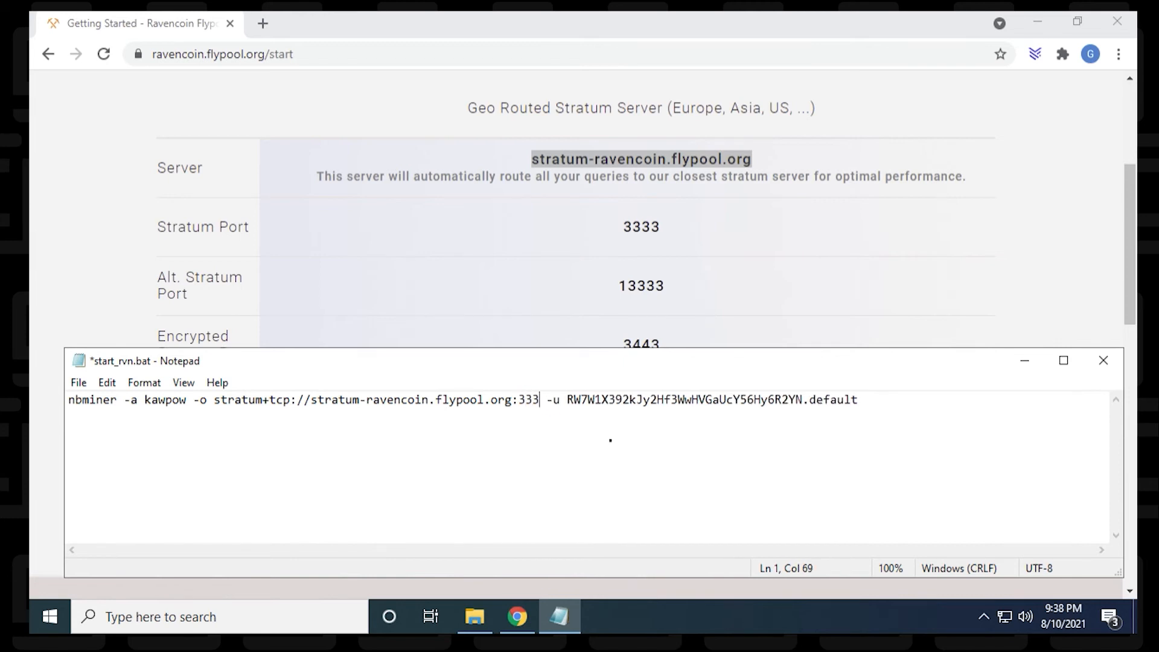
type("3")
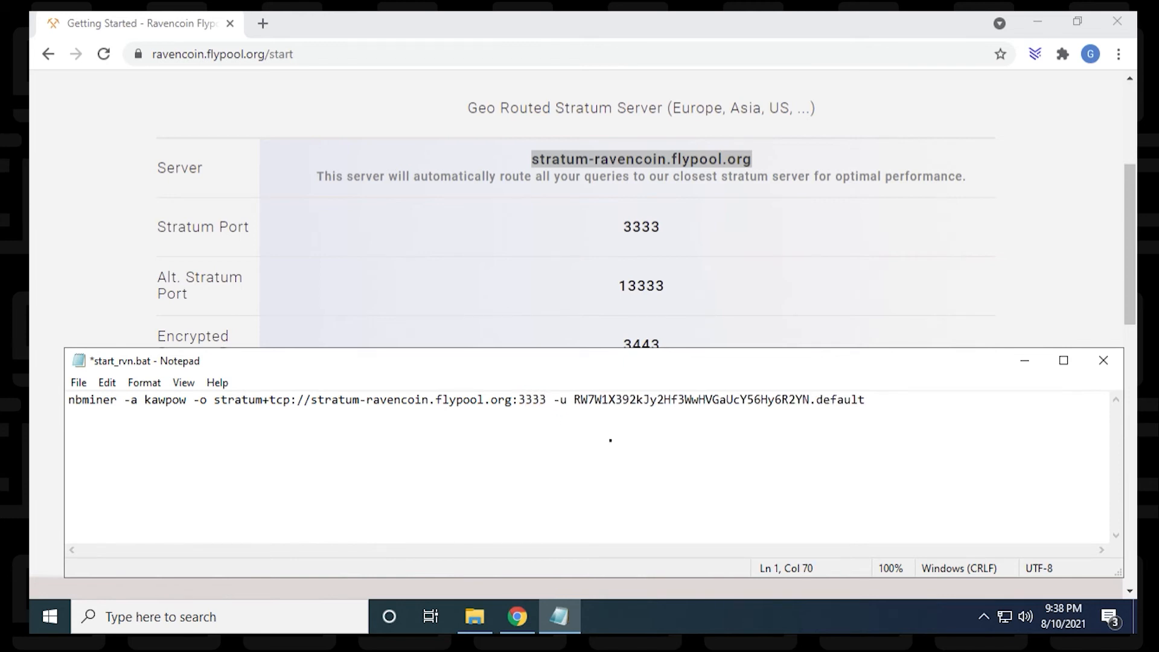
double_click(692, 399)
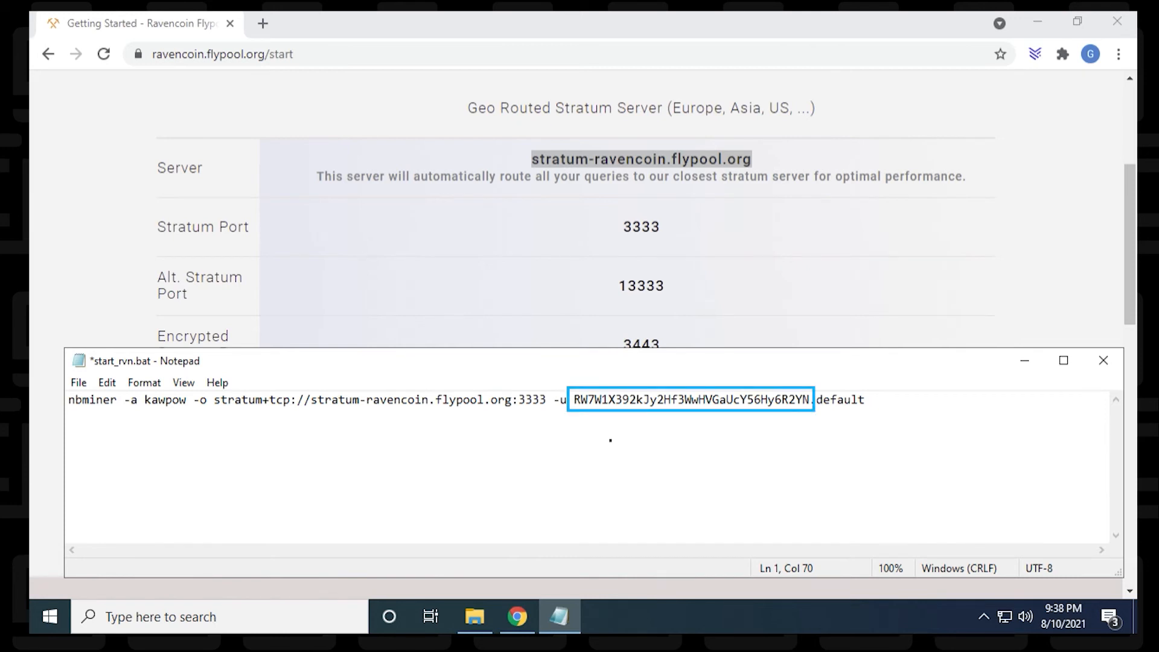
left_click(542, 400)
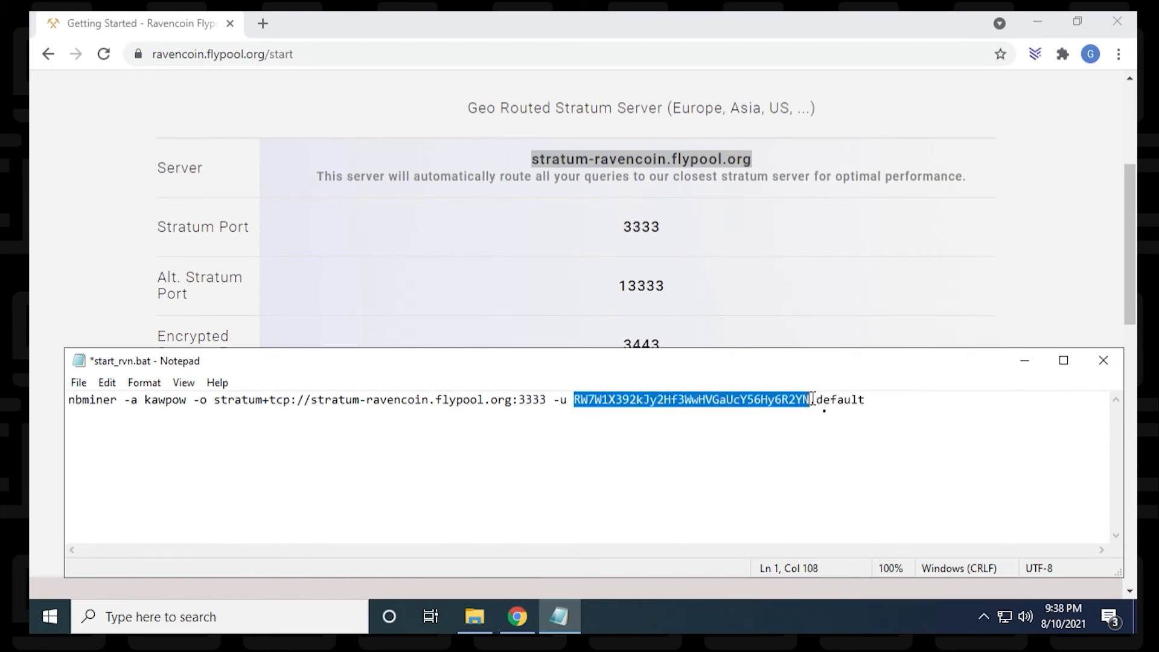
mouse_move(837, 519)
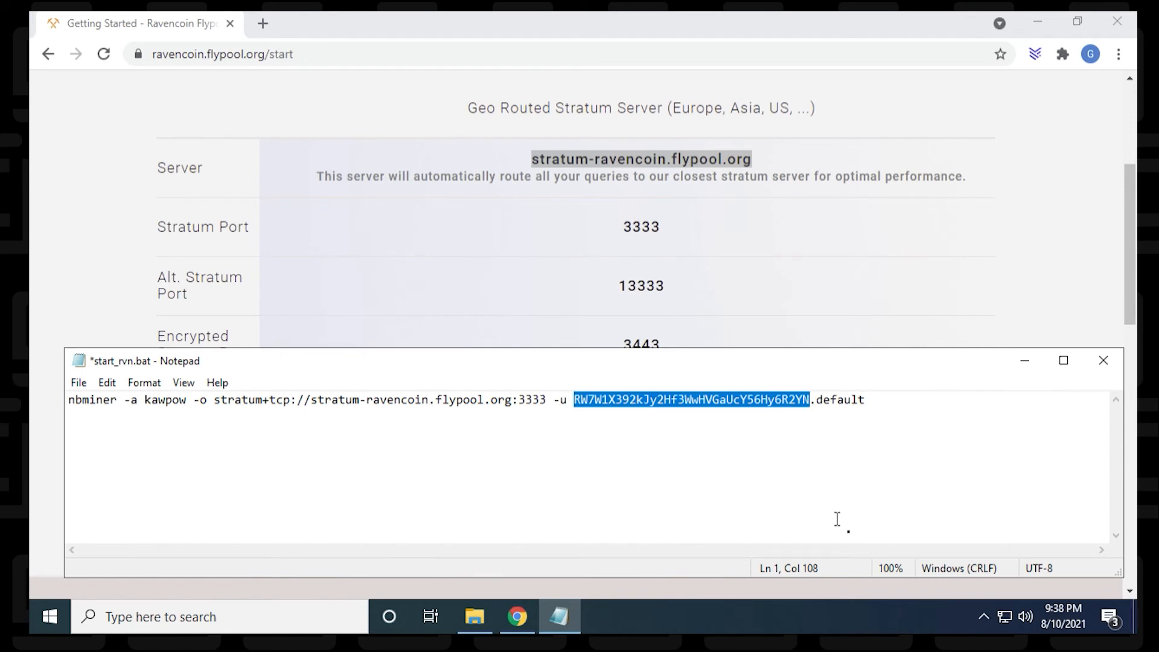
key("Delete")
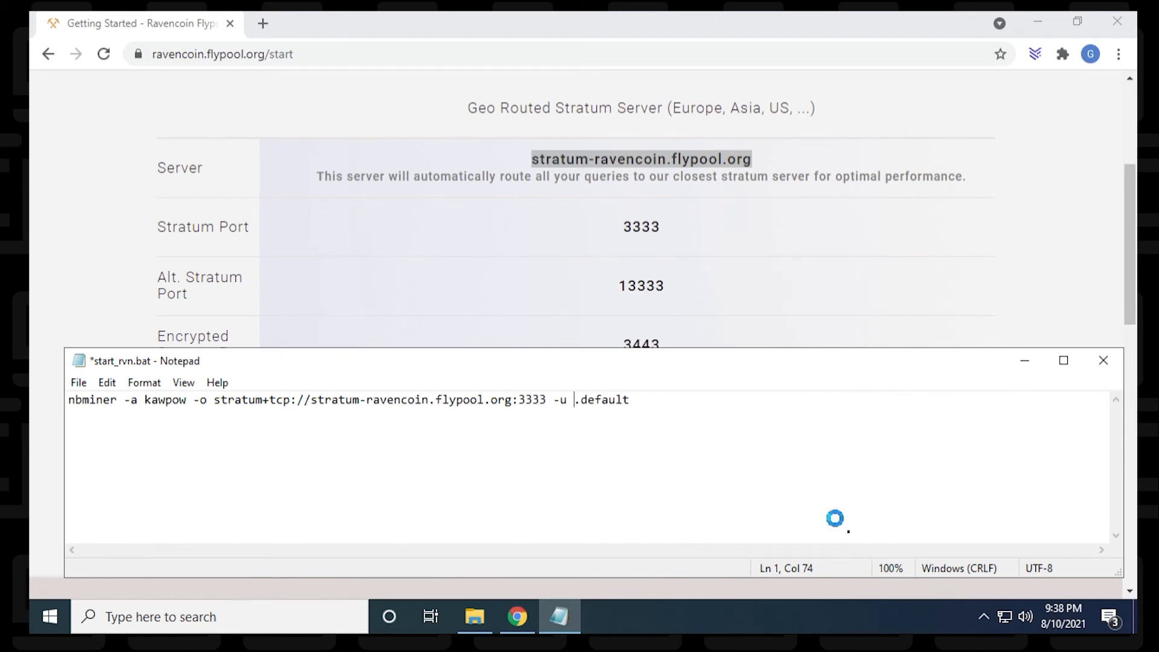
type("RQNEfC8RLdhS9DWBq8AdG7Go4uQSkJvDpm")
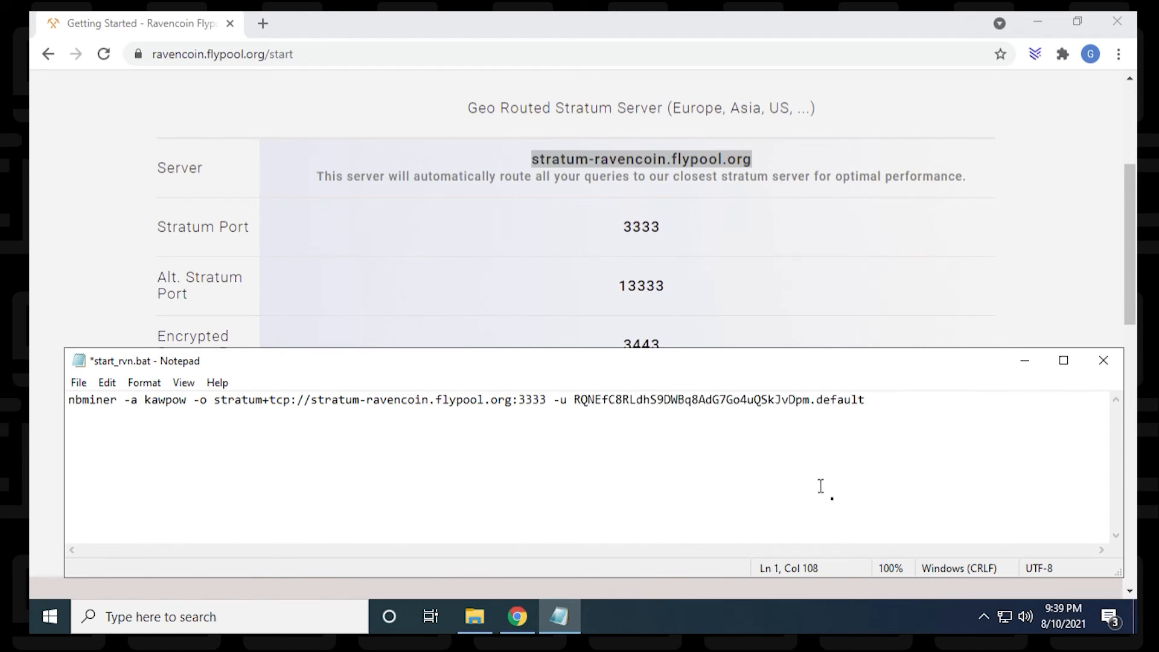
- Rename the worker from default to GEEKrar and save start_rvn.bat
double_click(840, 399)
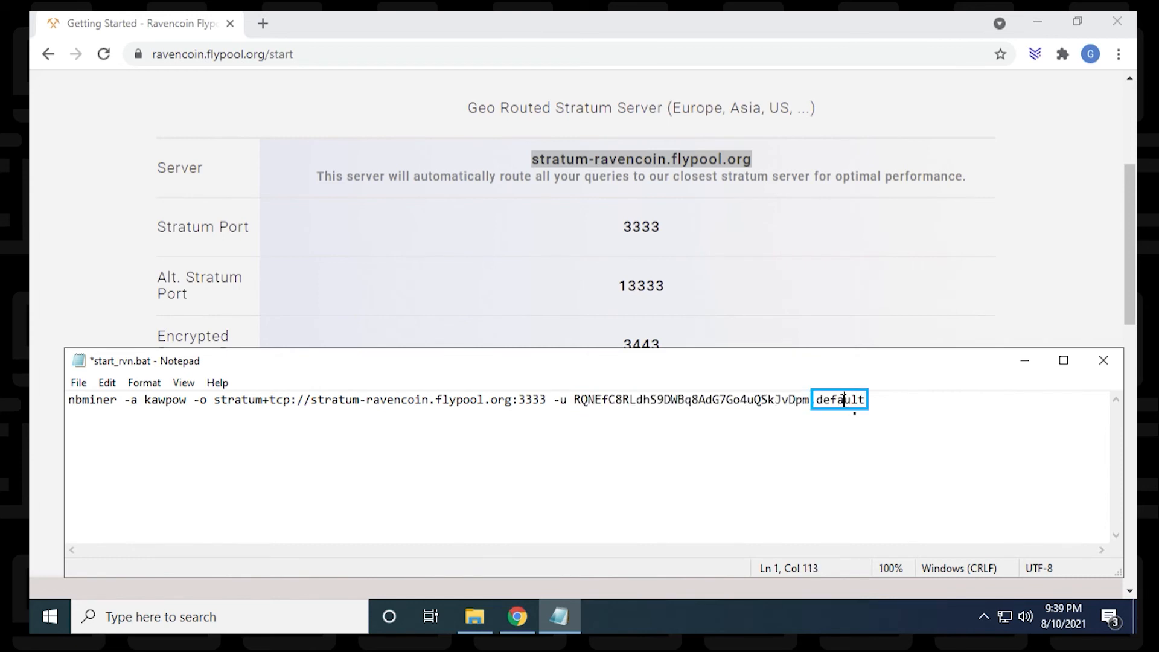
double_click(839, 399)
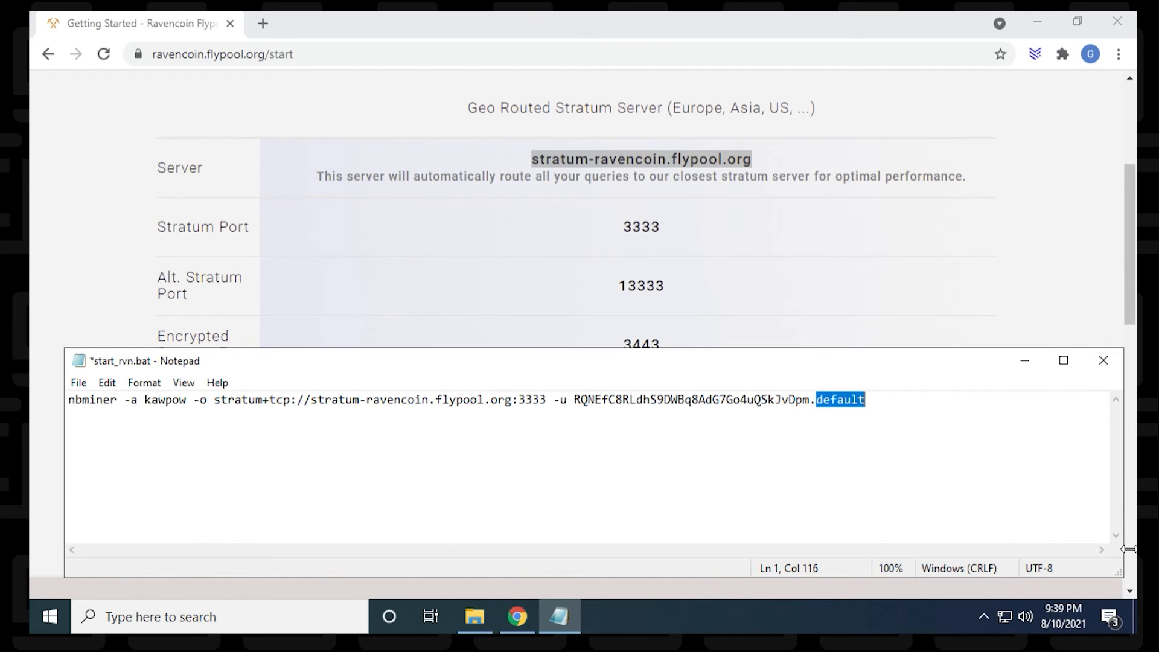
type("GEEKr")
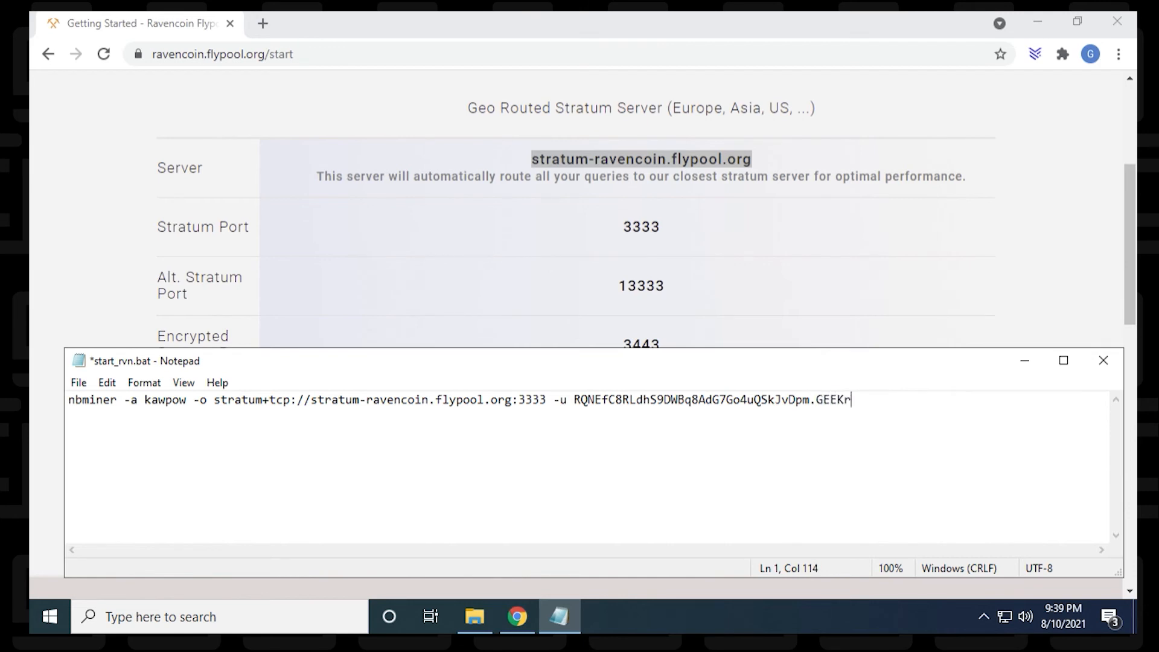
type("ar")
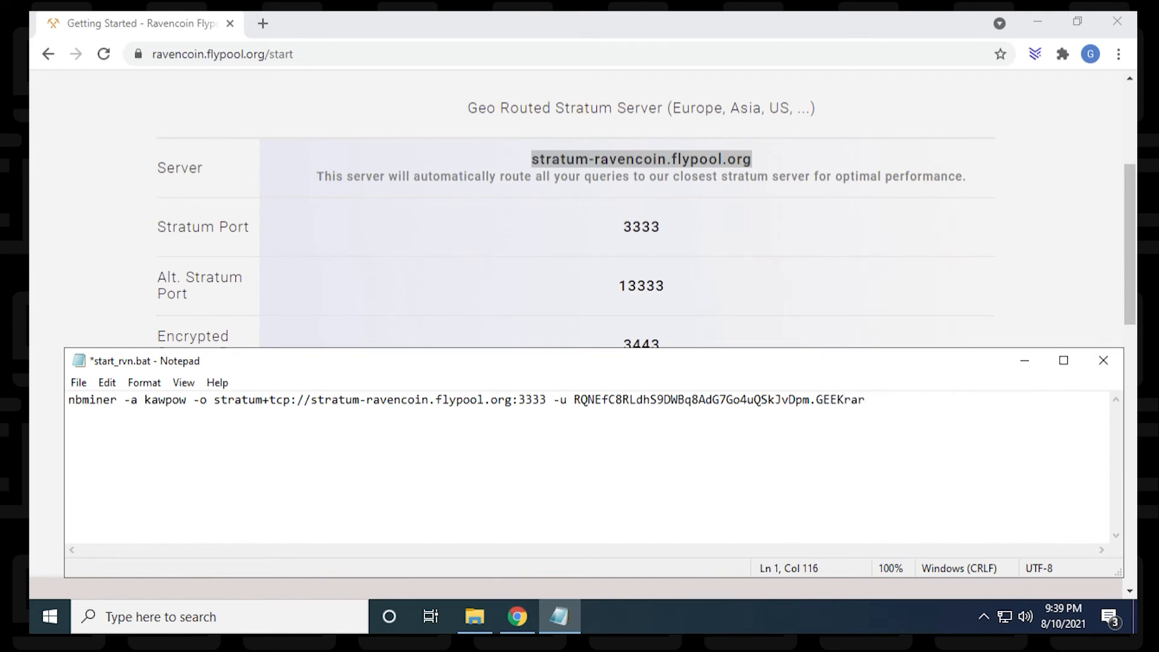
left_click(78, 382)
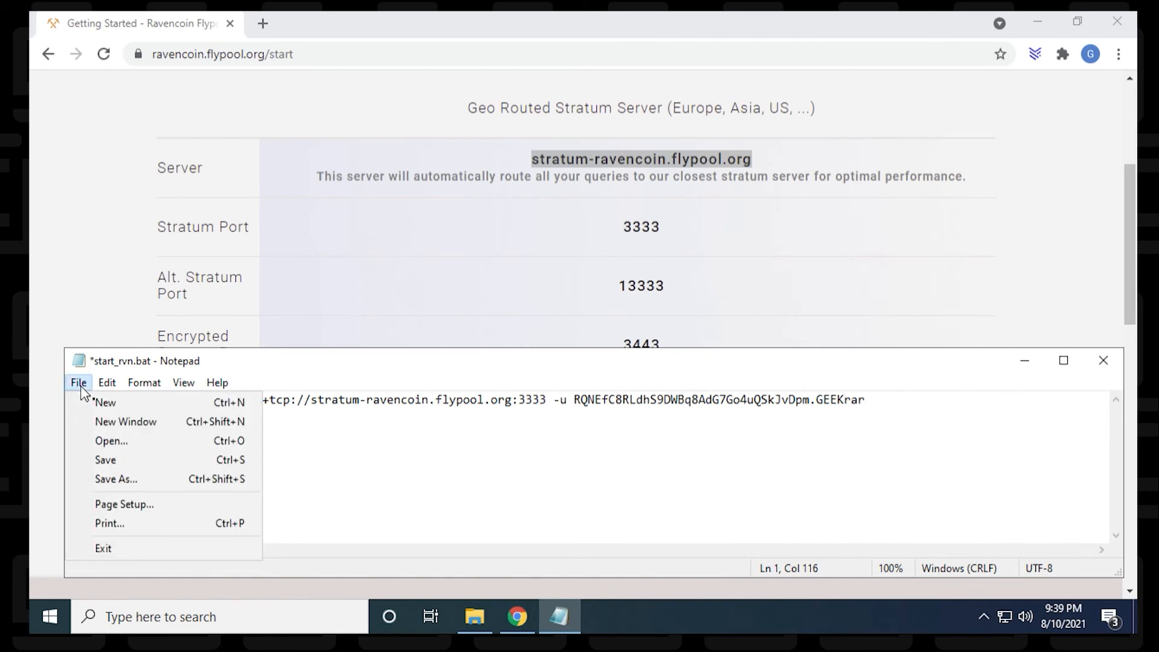
left_click(105, 459)
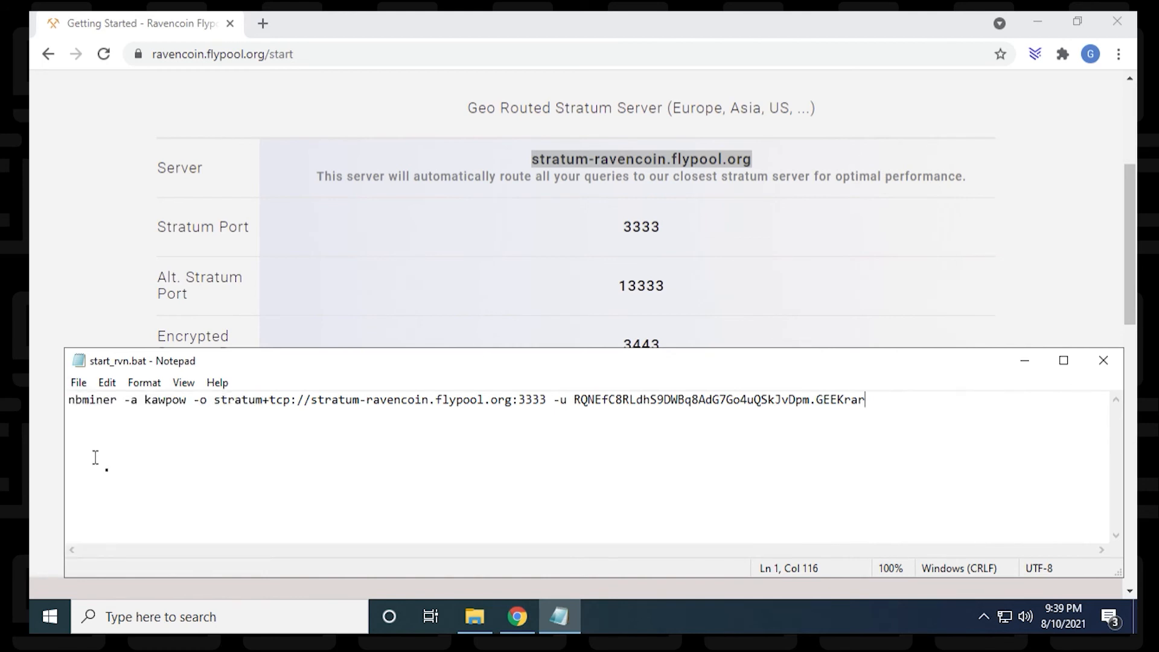
mouse_move(1111, 385)
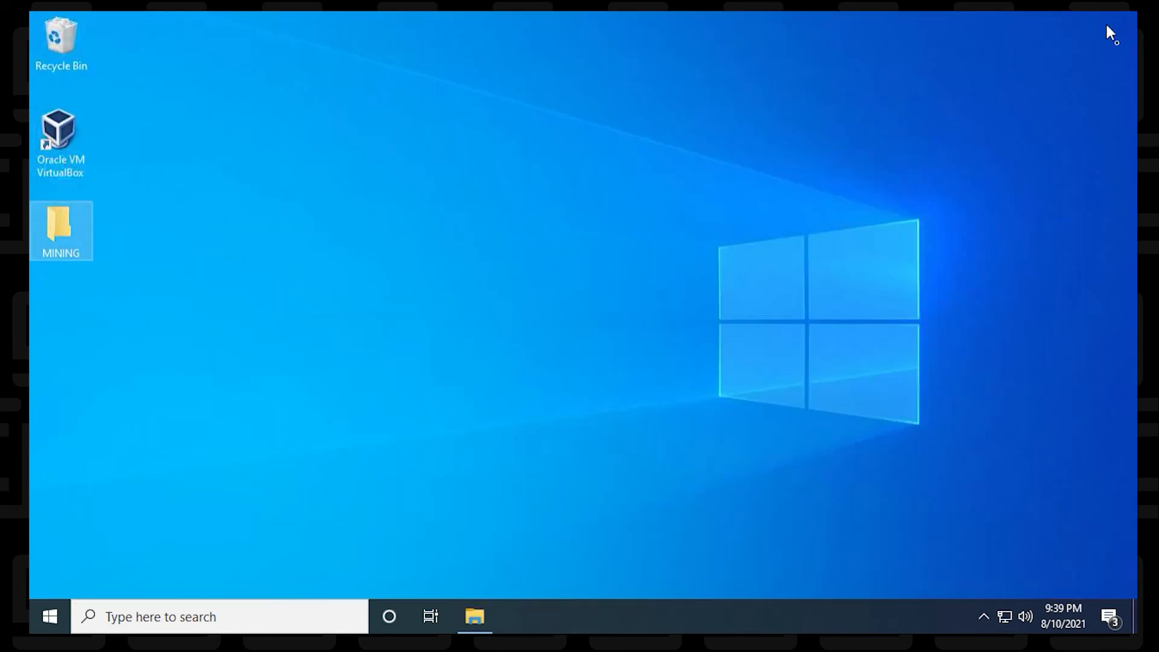
- Run start_rvn.bat from NBMiner_Win so NBMiner connects to Flypool
left_click(474, 616)
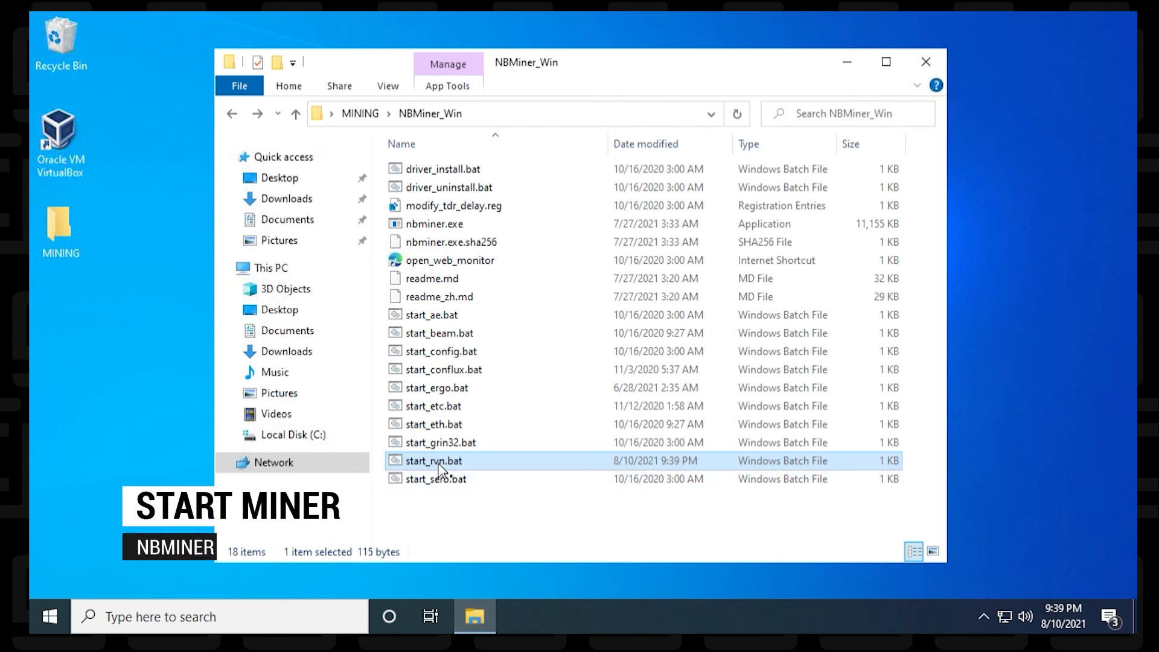
double_click(433, 461)
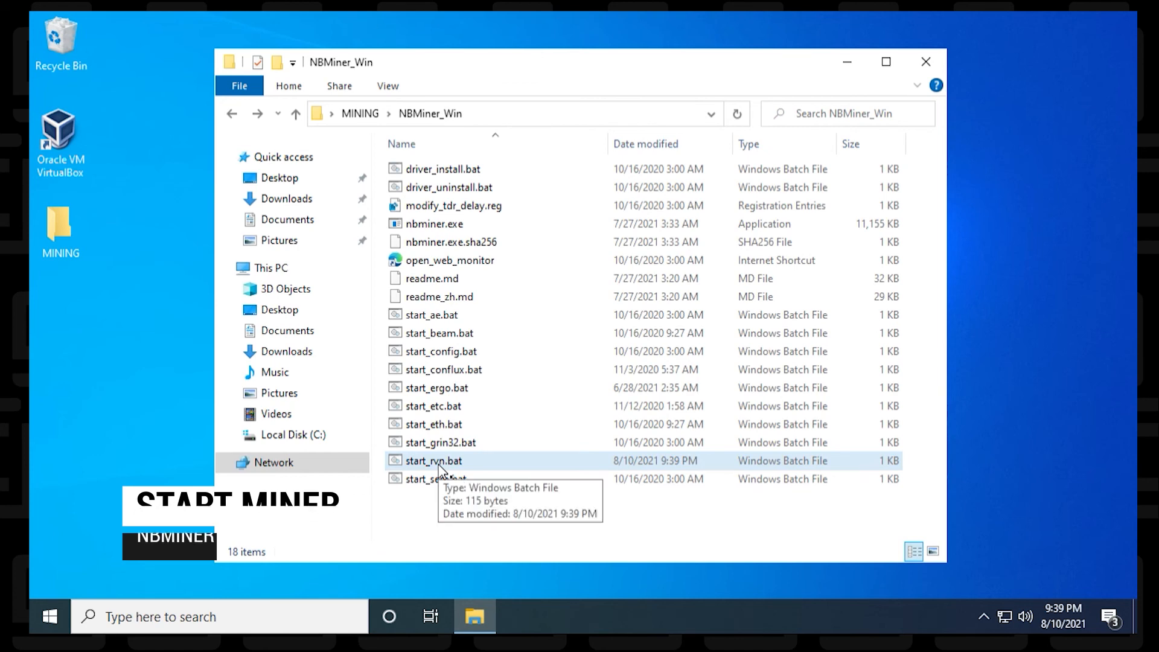
double_click(434, 461)
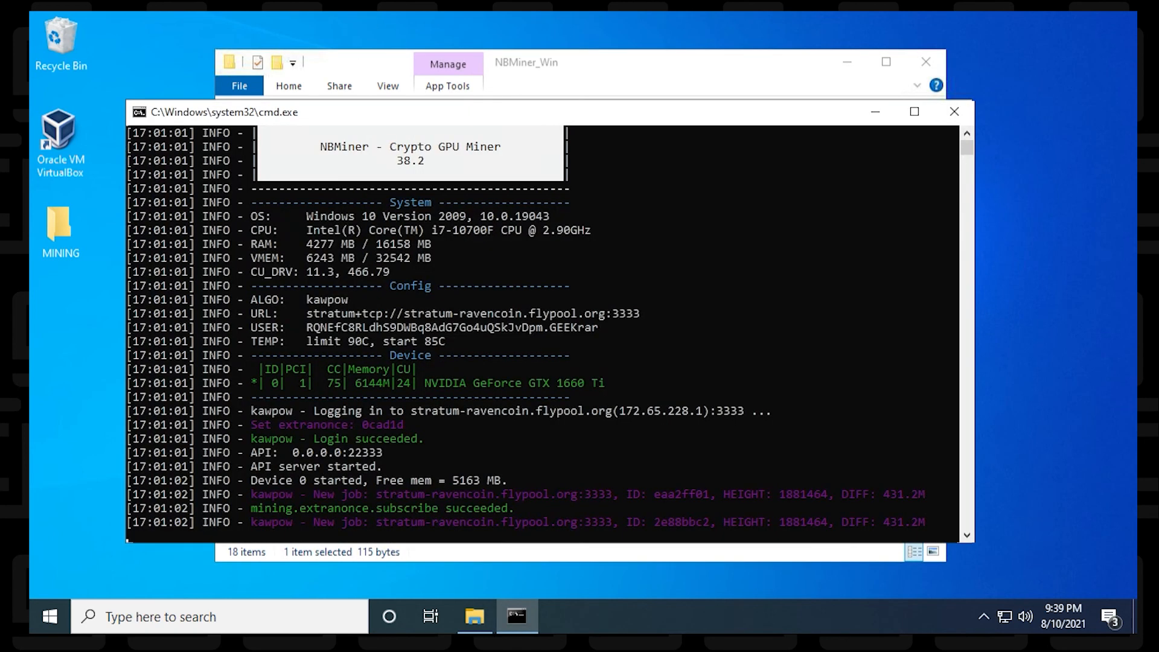
scroll("down", 3)
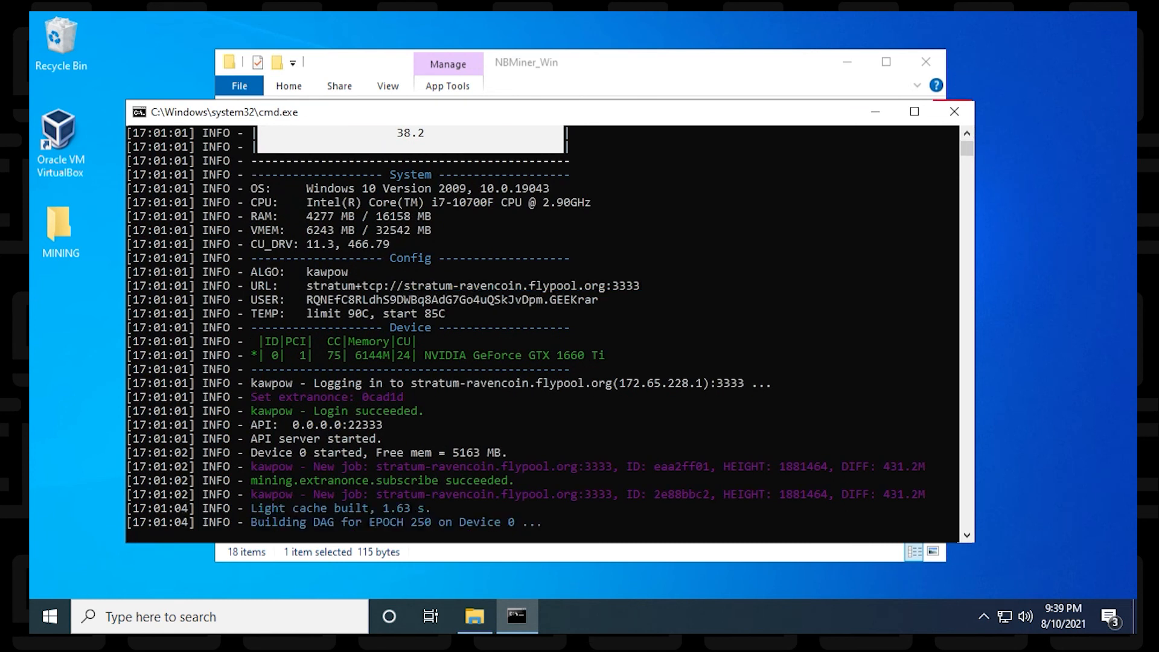